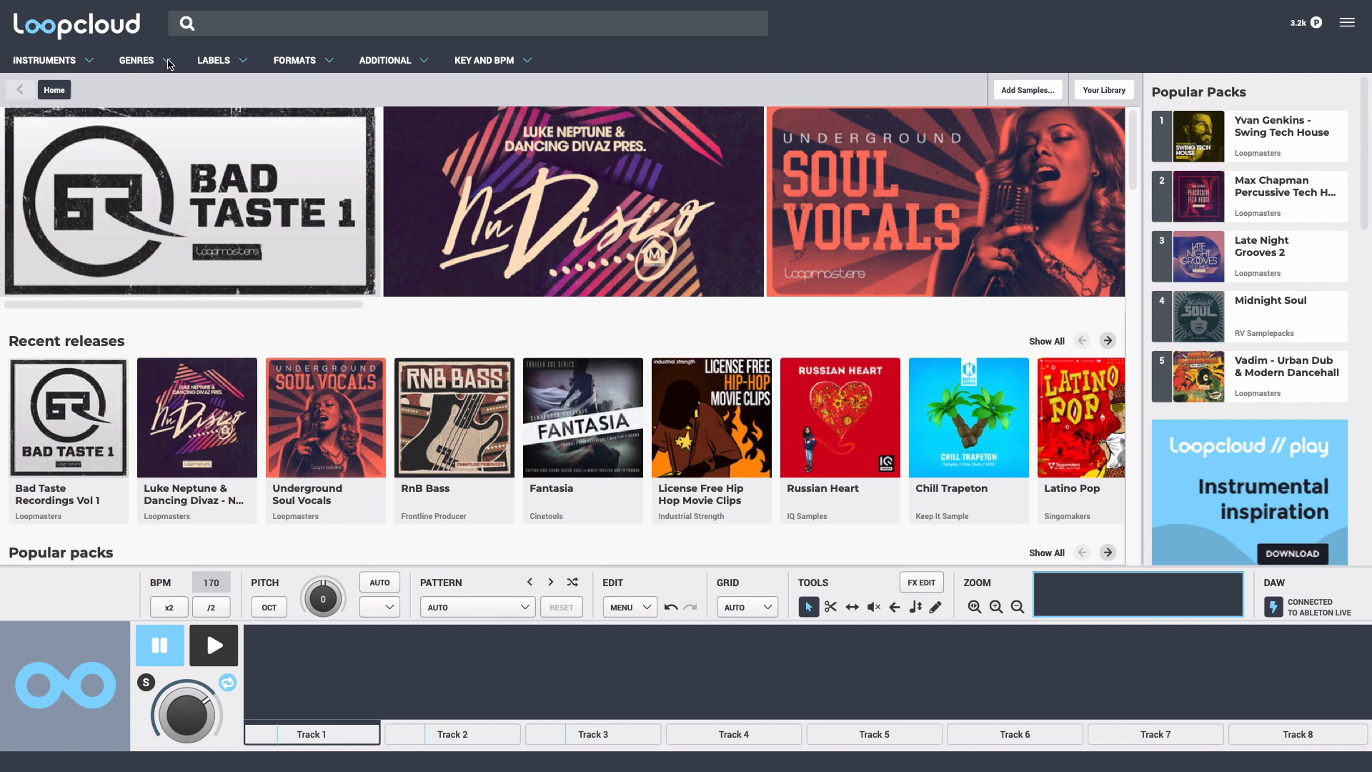
# Filter packs to the Drum and bass genre and open Elements 02 - DnB Kicks
pyautogui.click(137, 61)
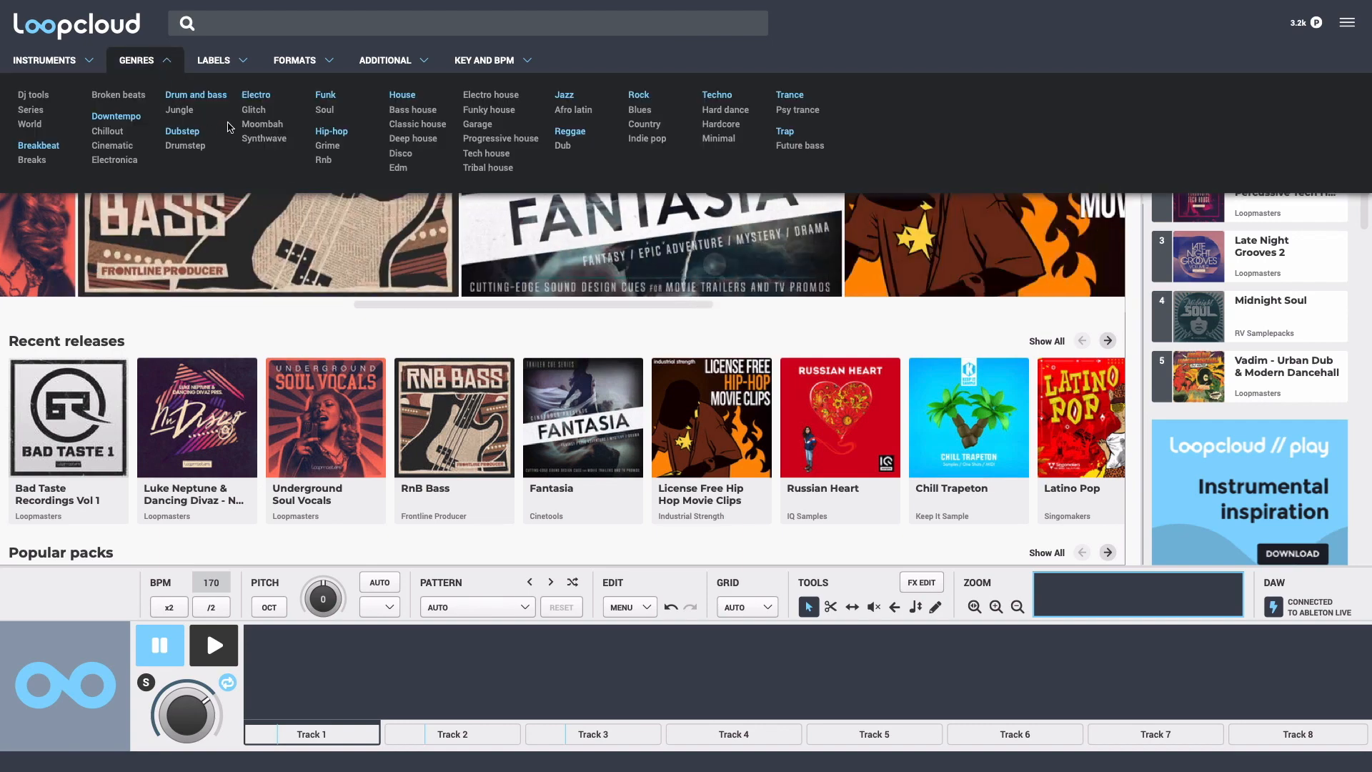
pyautogui.click(196, 94)
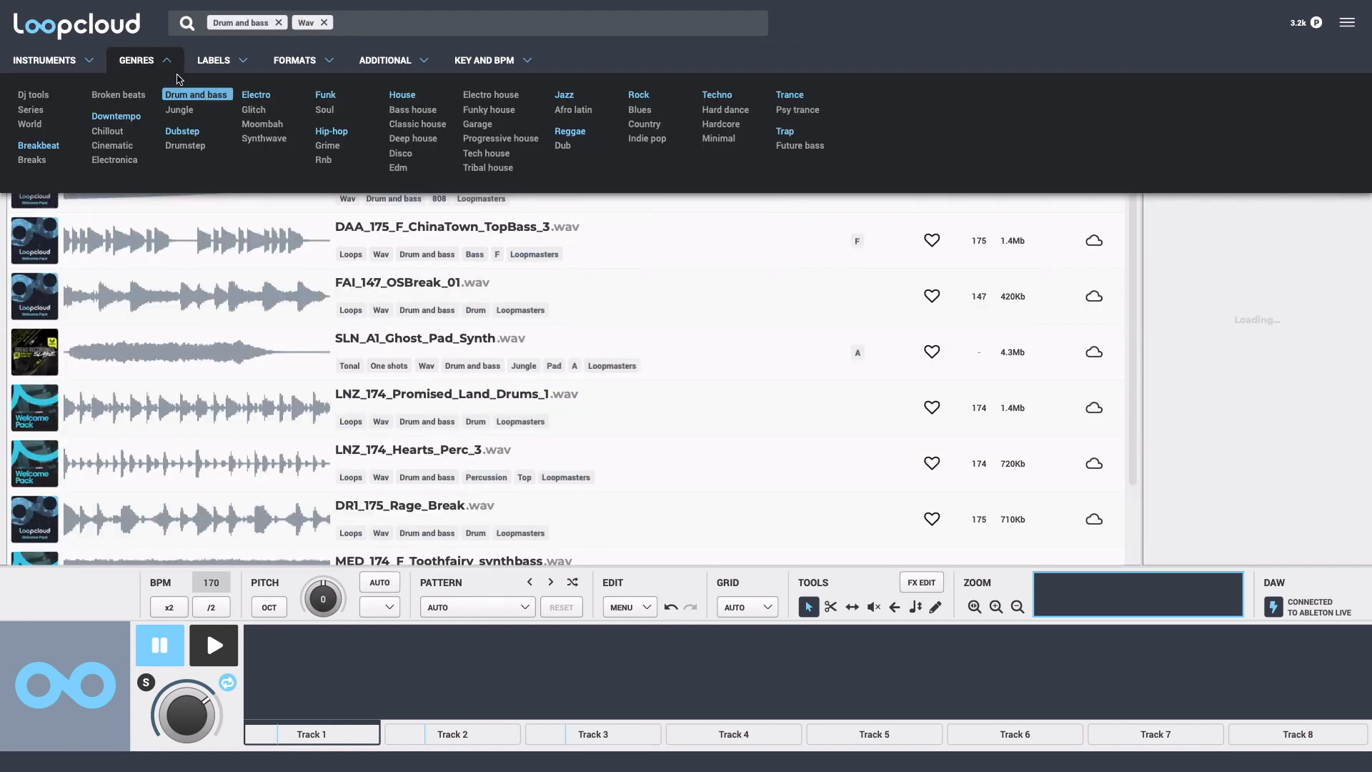
pyautogui.click(136, 60)
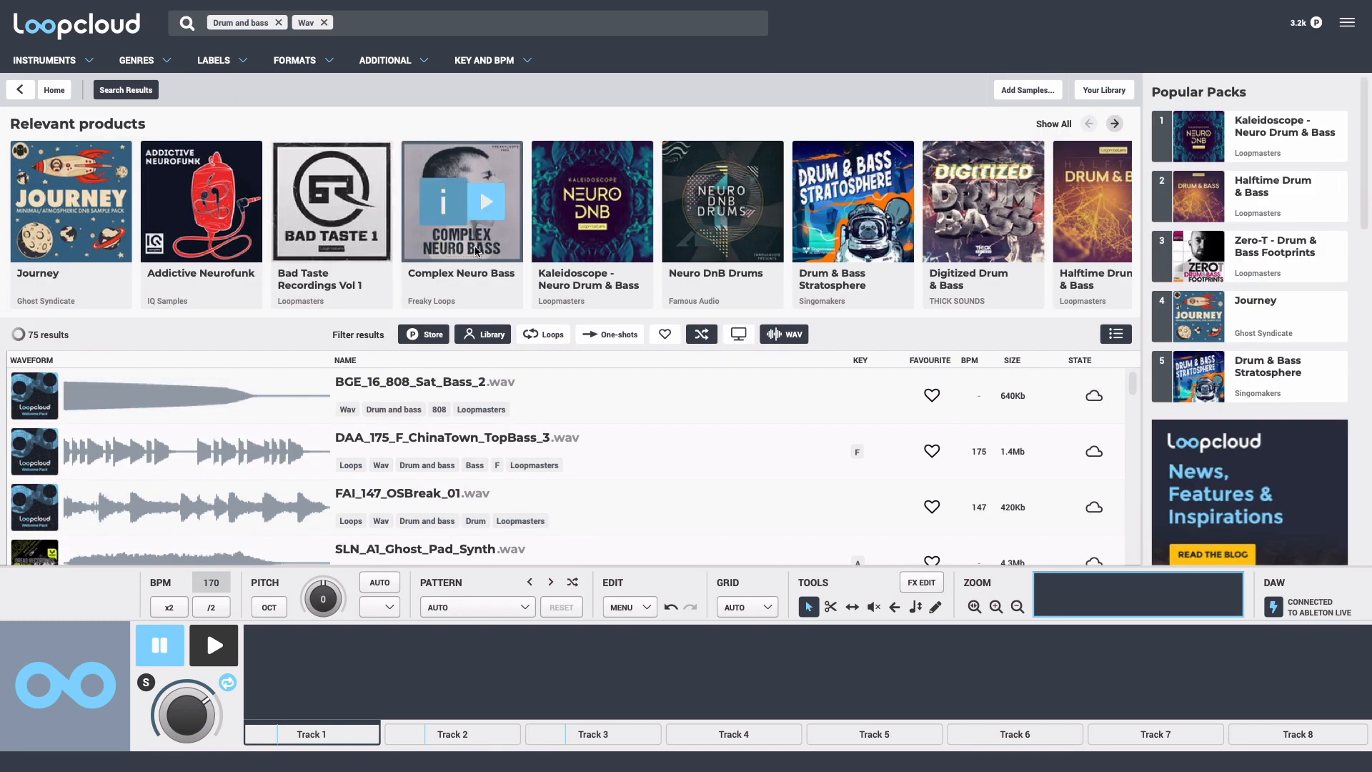
pyautogui.click(1113, 123)
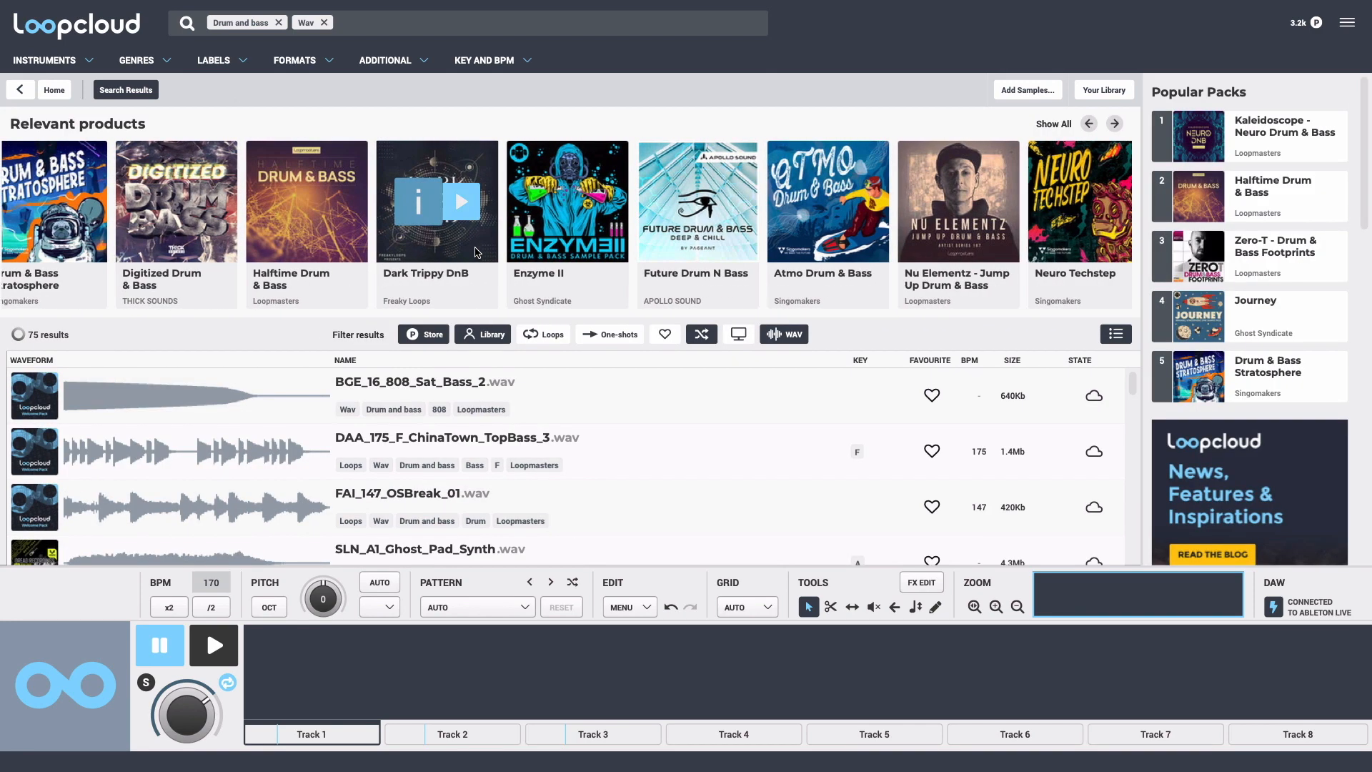
pyautogui.click(1114, 123)
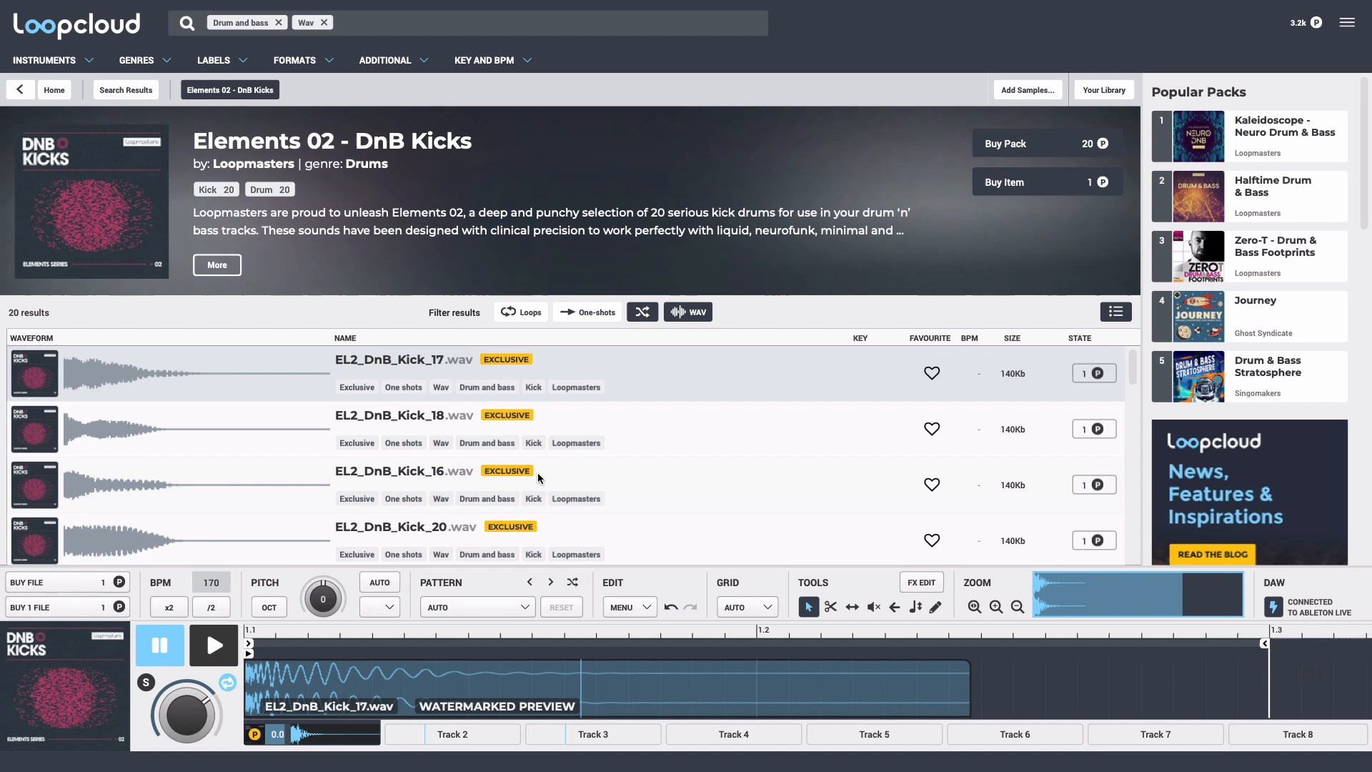
# Apply the DnB Kick 2 pattern to EL2_DnB_Kick_17 and commit it to Track 1
pyautogui.click(477, 606)
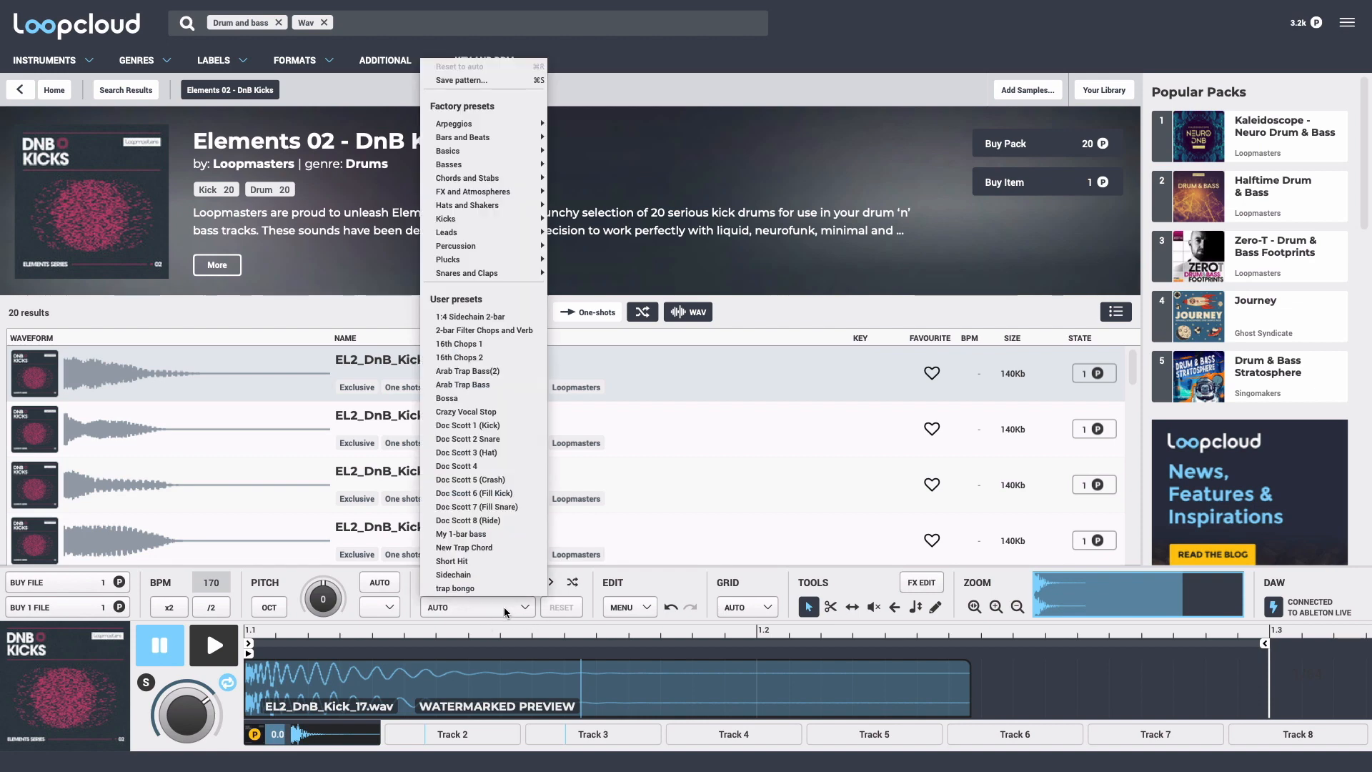
pyautogui.moveTo(446, 217)
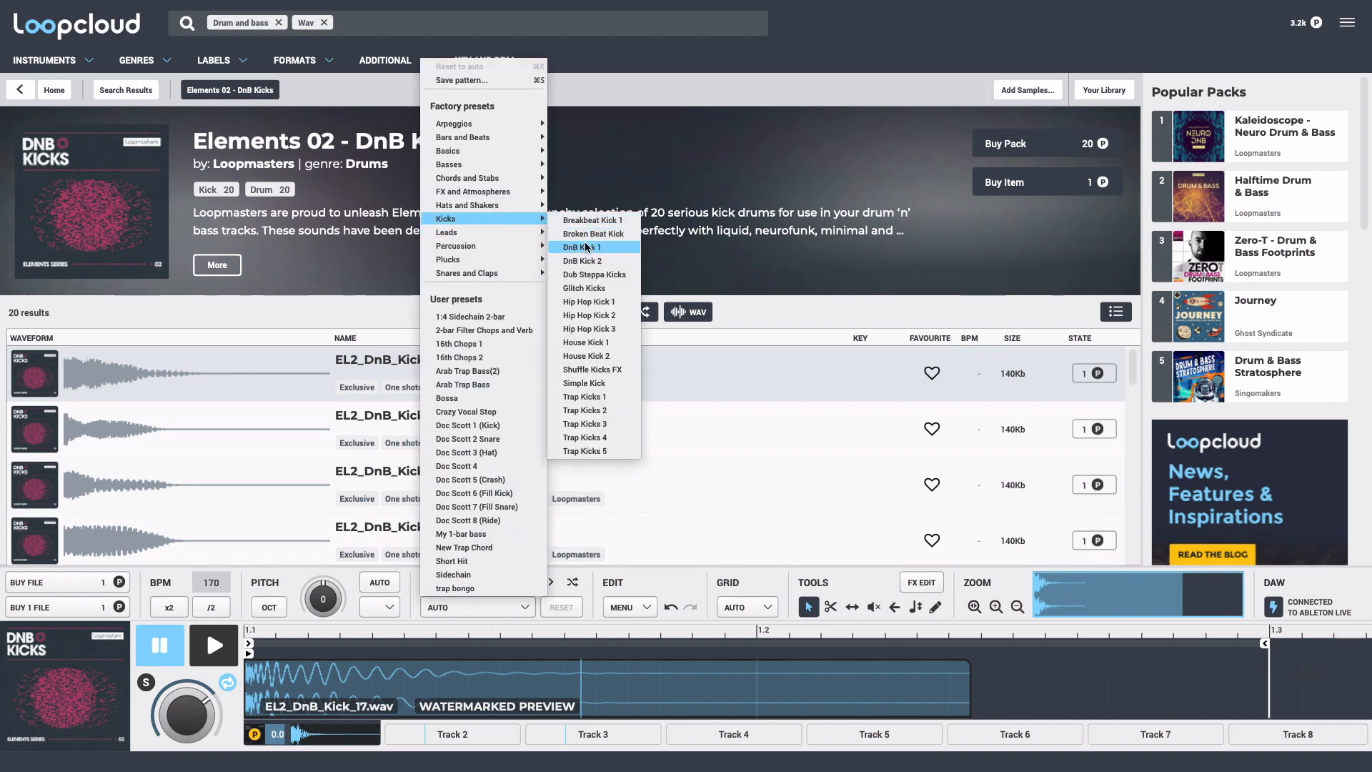
pyautogui.click(583, 247)
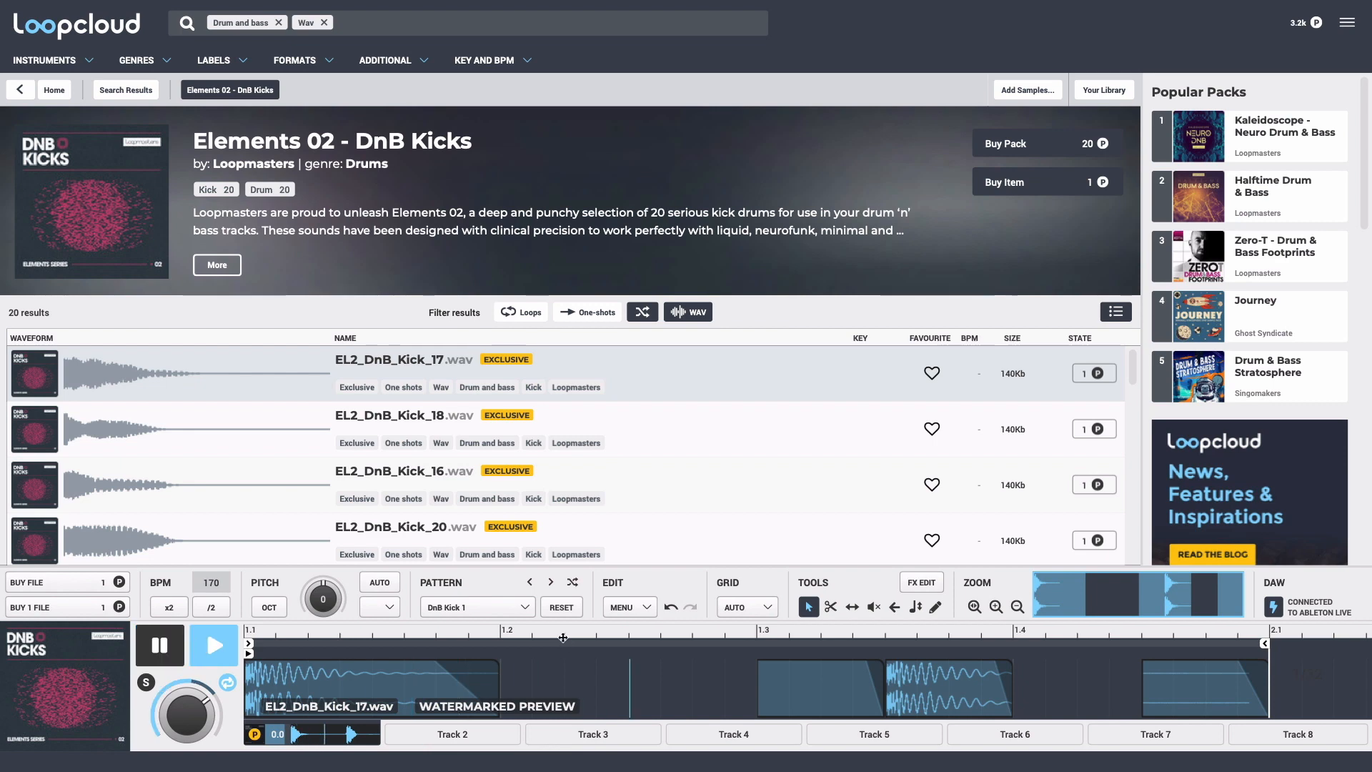
pyautogui.click(550, 582)
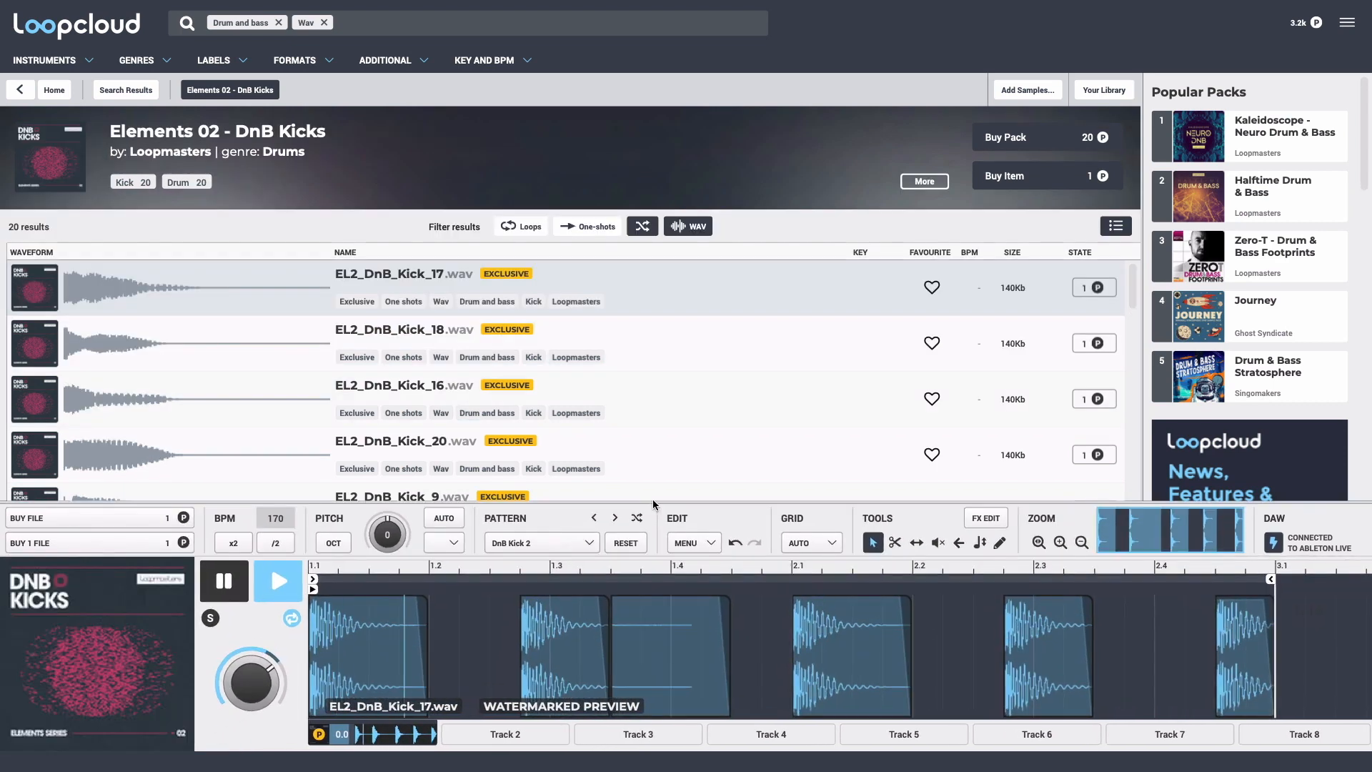
pyautogui.click(276, 580)
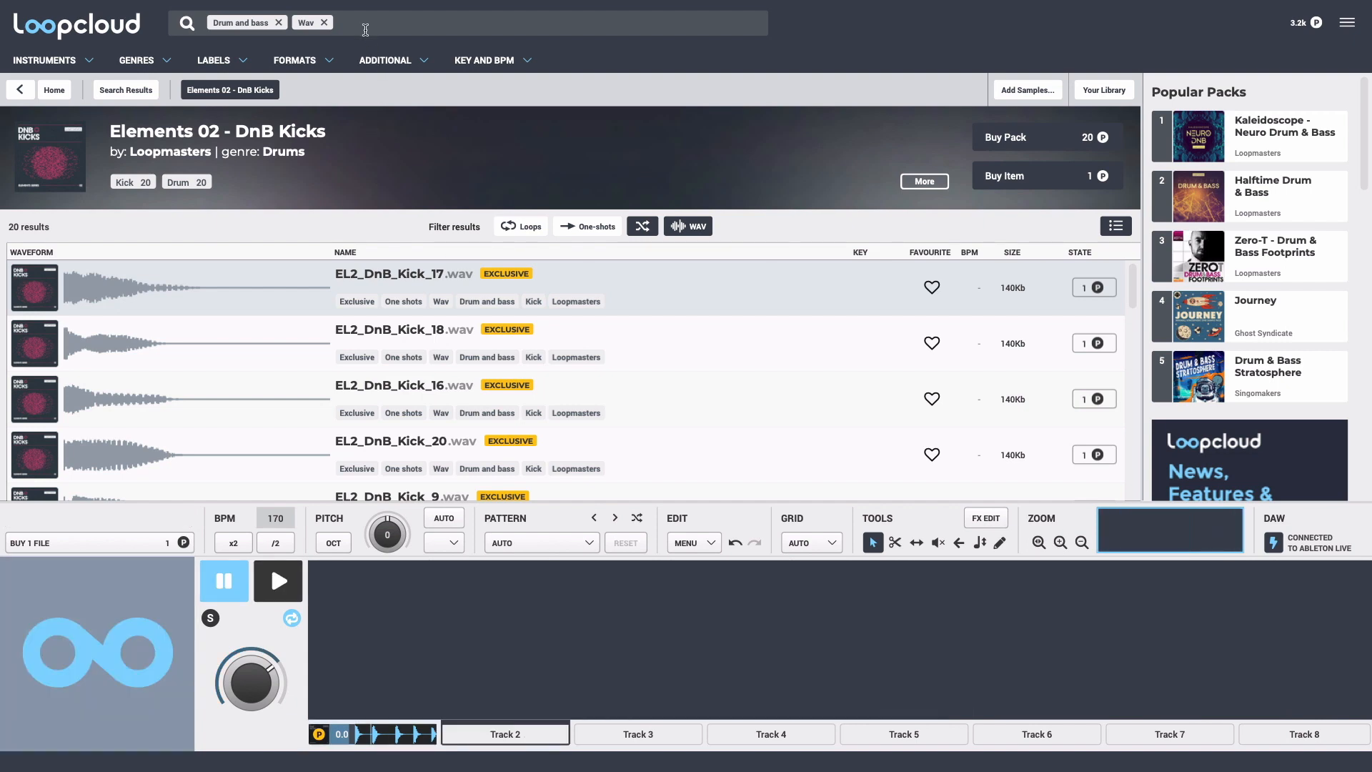
# Filter results to Snare, then commit the ULS_Snare_13 pattern to Track 2
pyautogui.write('snare')
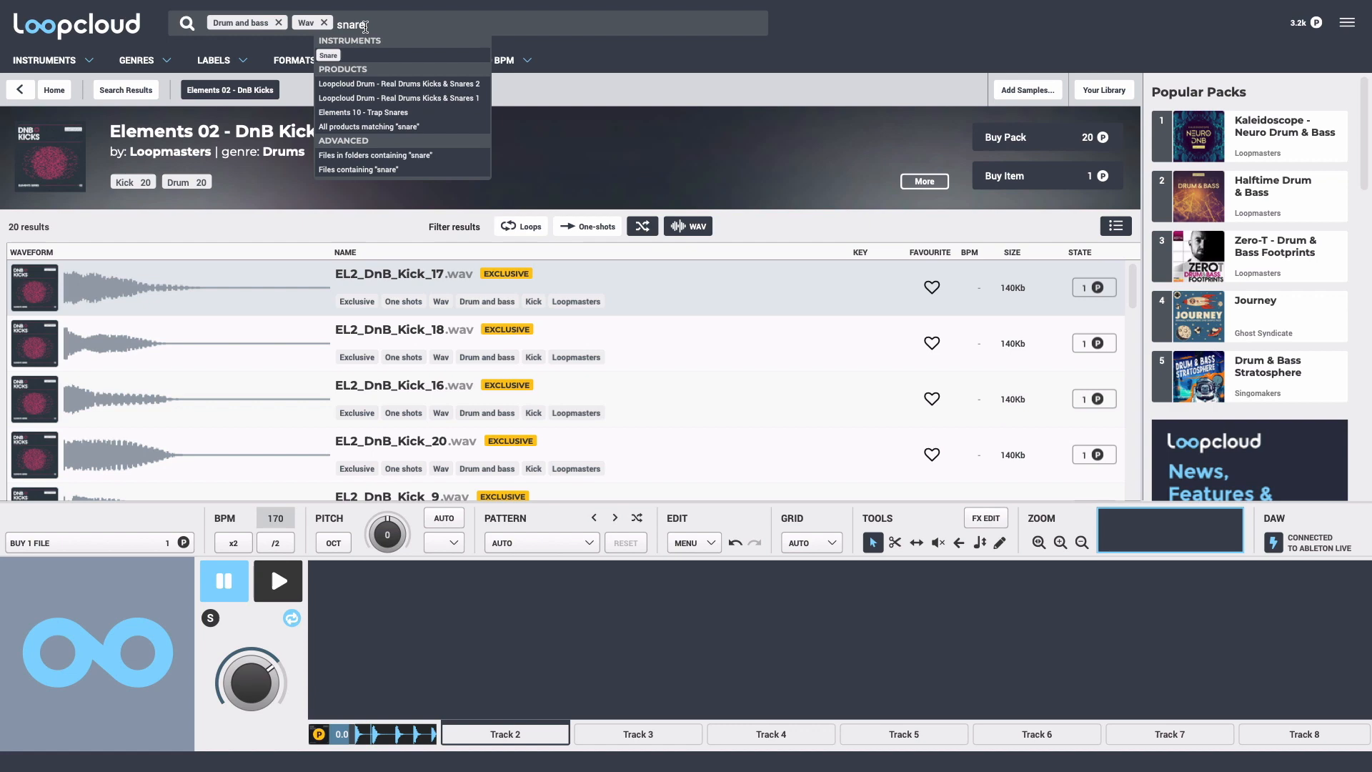
pyautogui.click(329, 56)
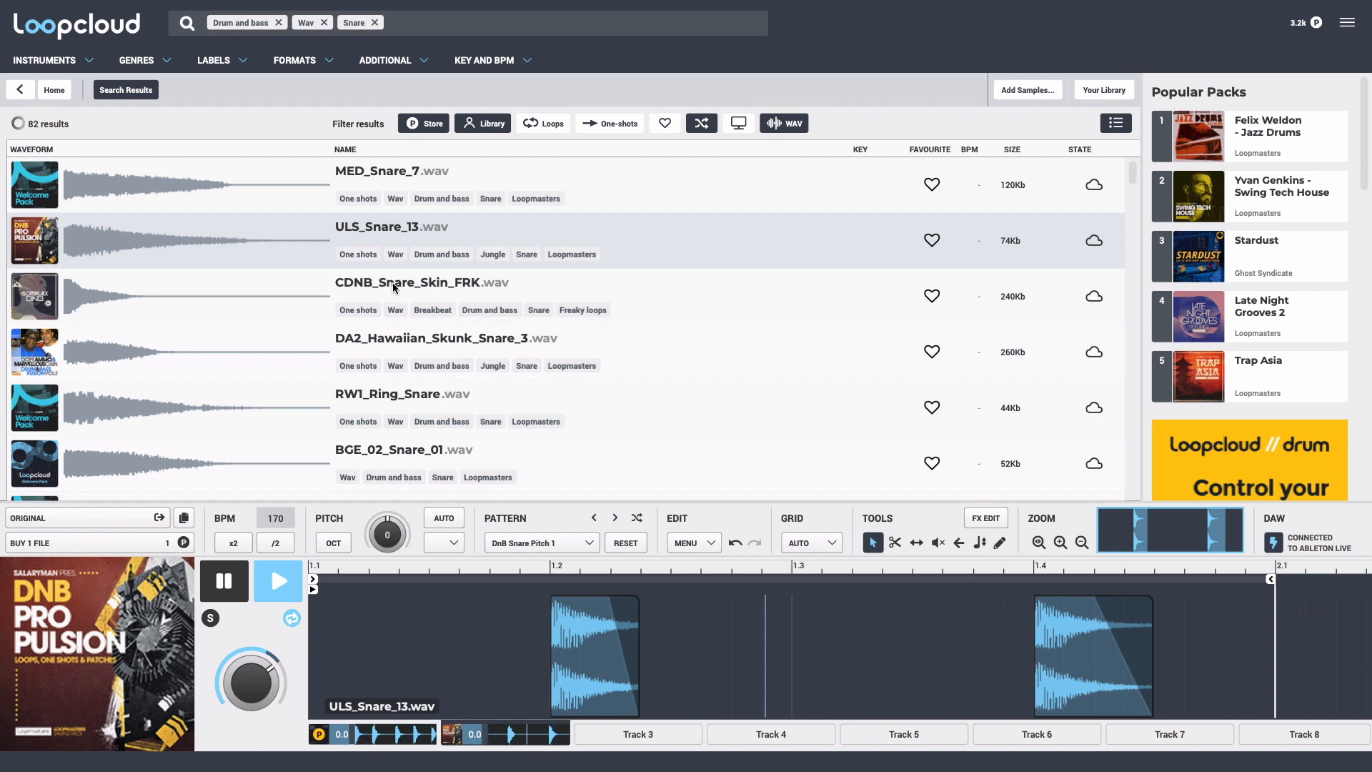
pyautogui.click(420, 282)
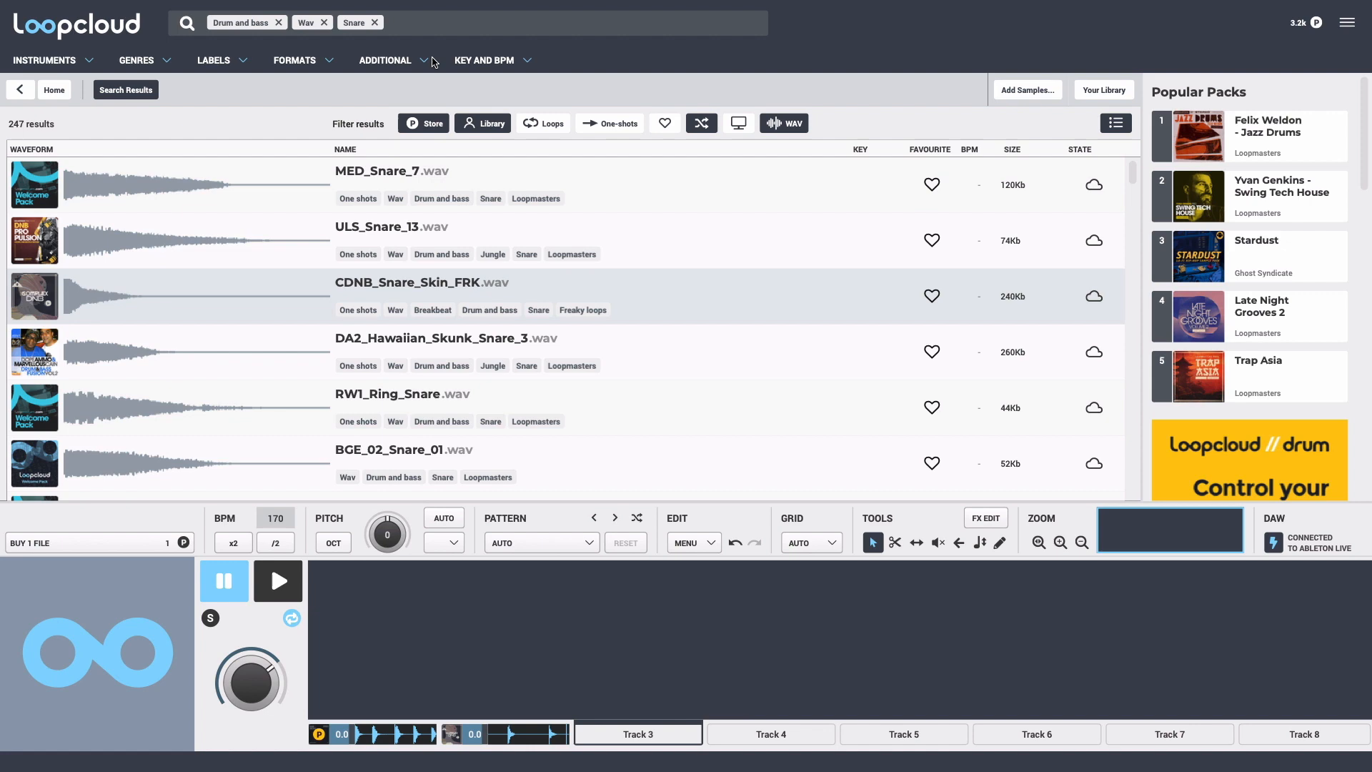
# Search 'hat' and filter the results to Closed hi hat for Track 3
pyautogui.write('hat')
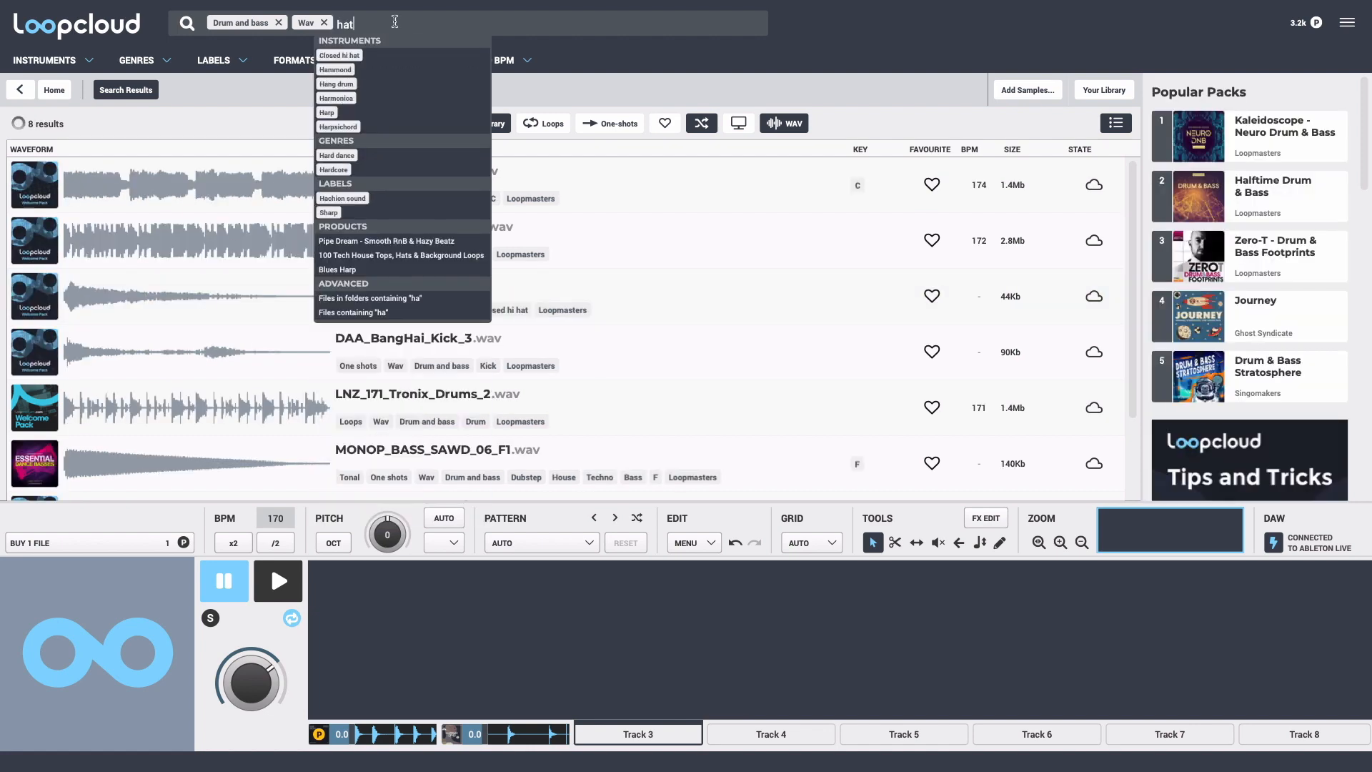
pyautogui.click(340, 56)
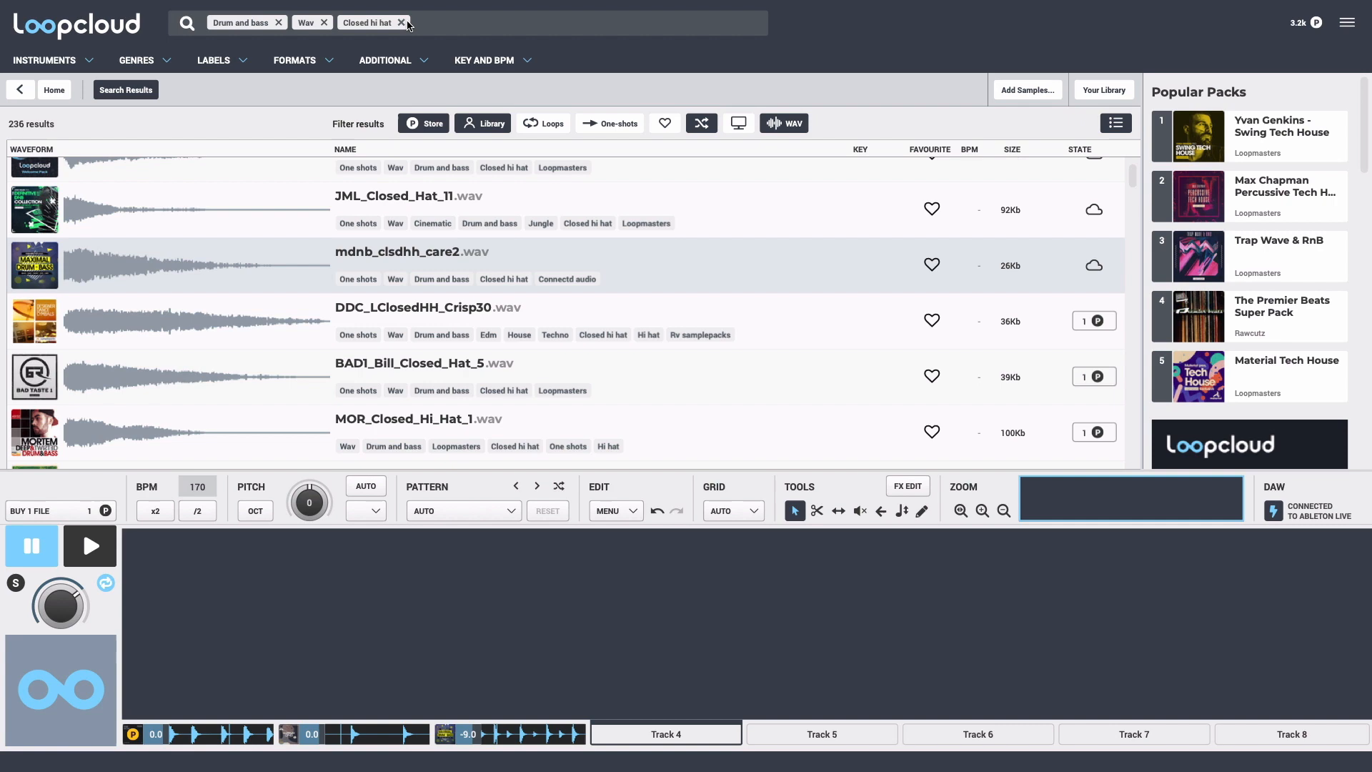
# Filter results to Shaker and commit the RES_172_Shaker_03 loop to Track 4
pyautogui.write('shake')
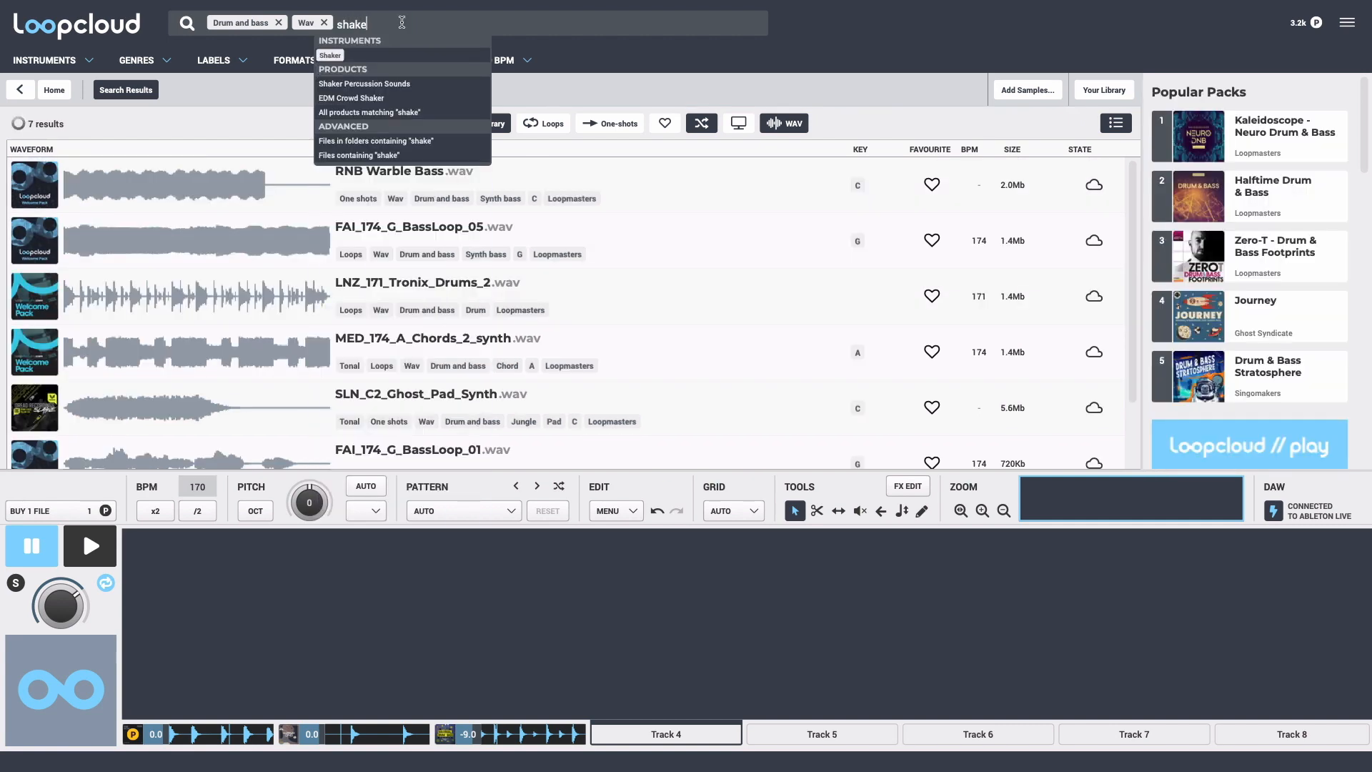
pyautogui.click(331, 56)
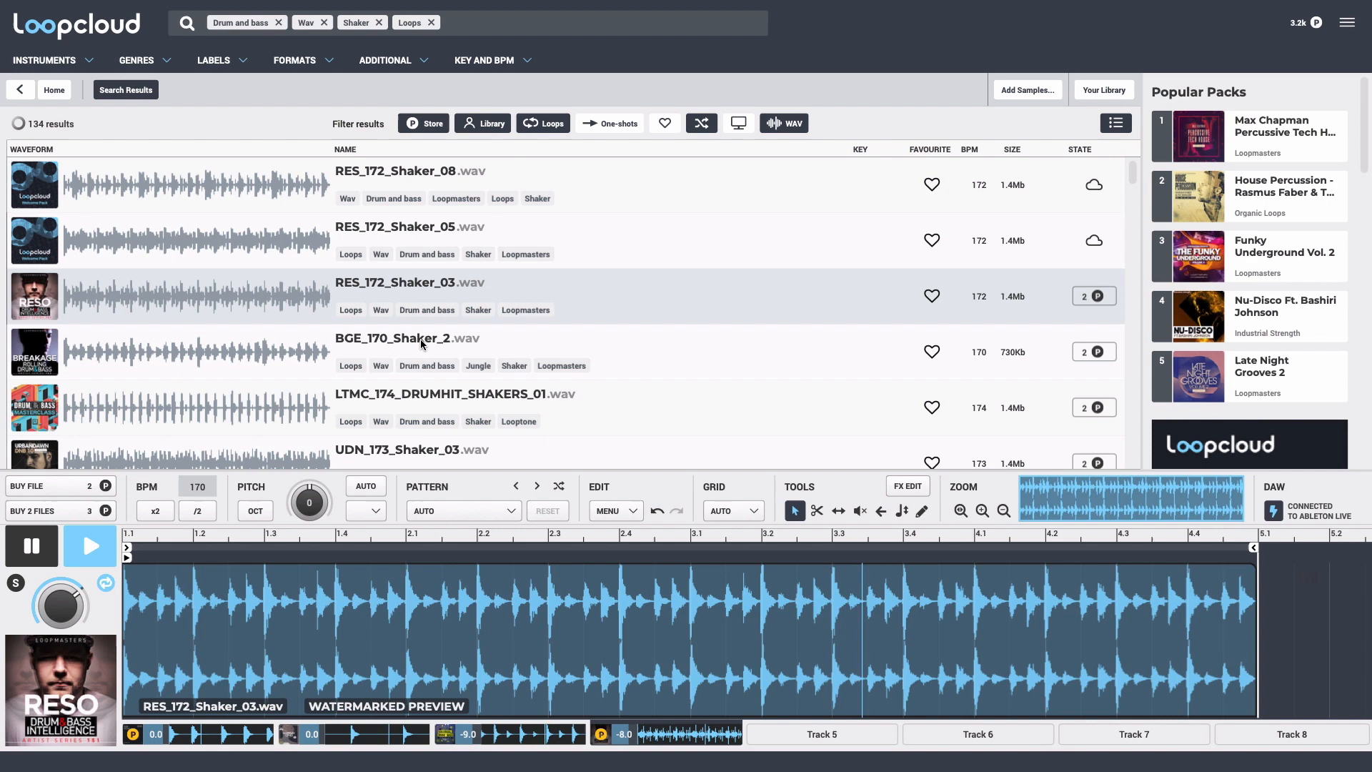
pyautogui.click(407, 337)
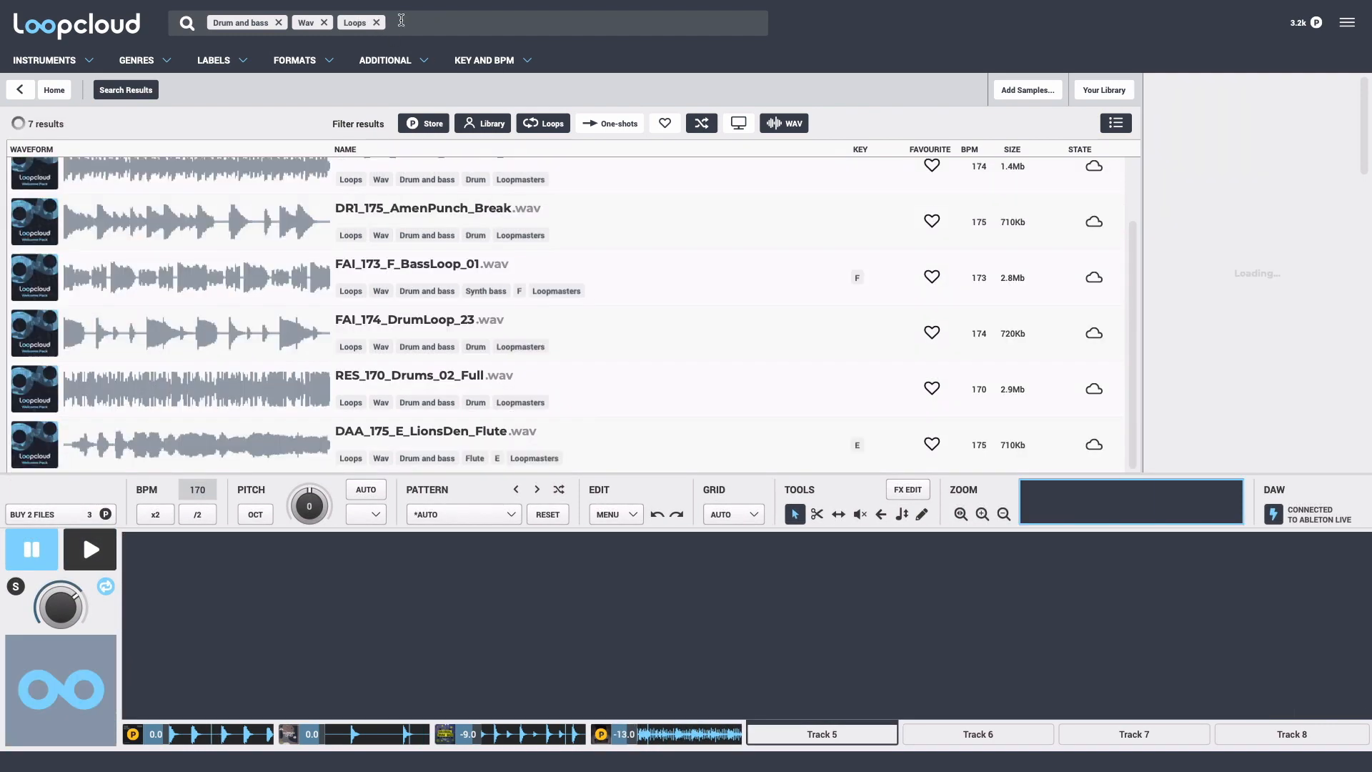
# Filter results to Bass loops and preview bass loops including CIG_172_A_BassLine_Syn_Bass
pyautogui.write('bass')
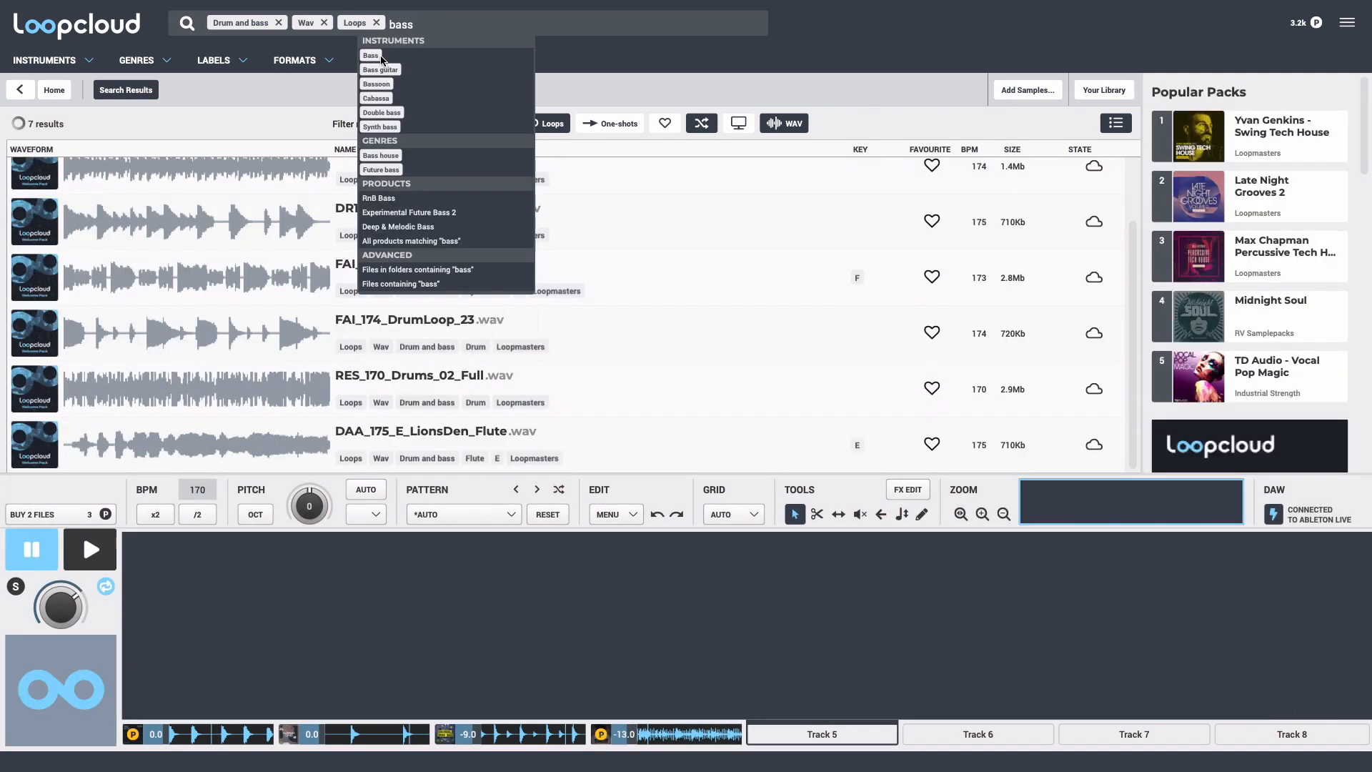
pyautogui.click(368, 55)
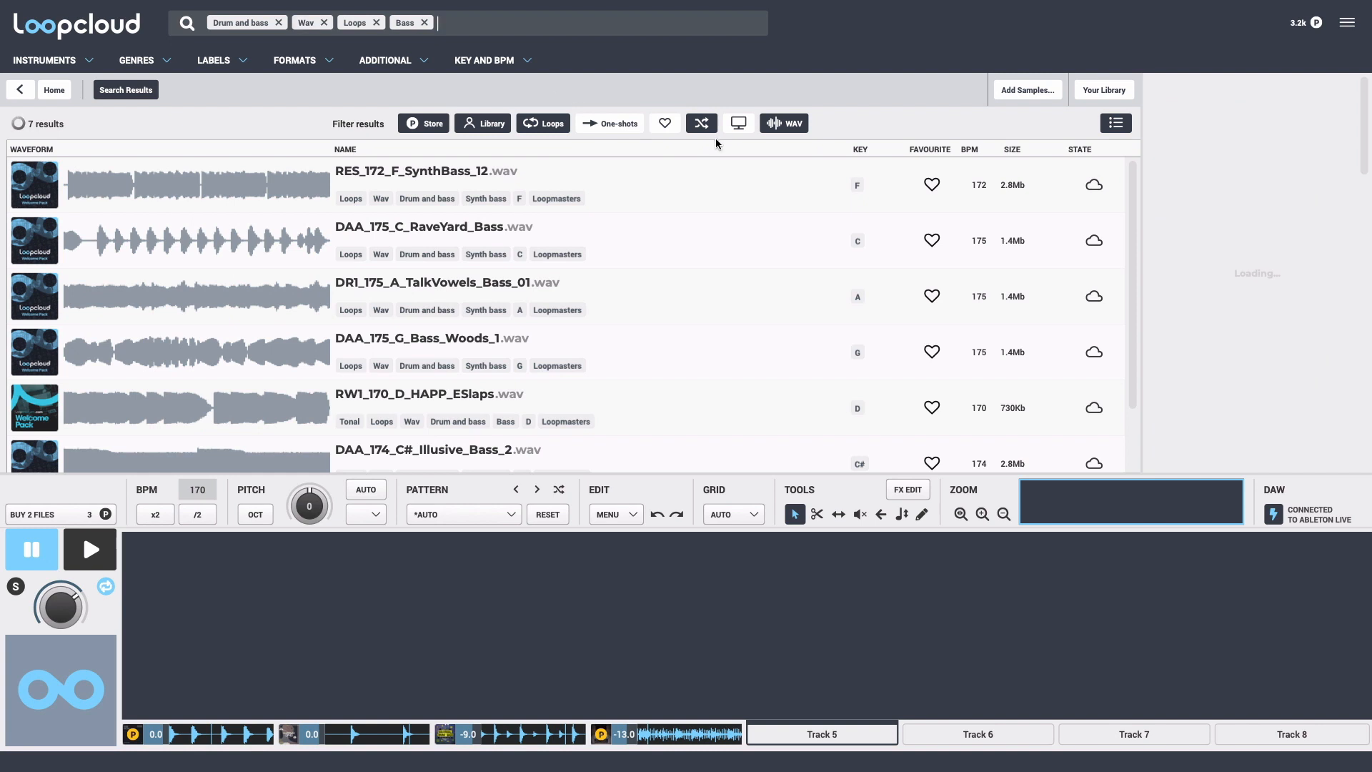
pyautogui.click(485, 60)
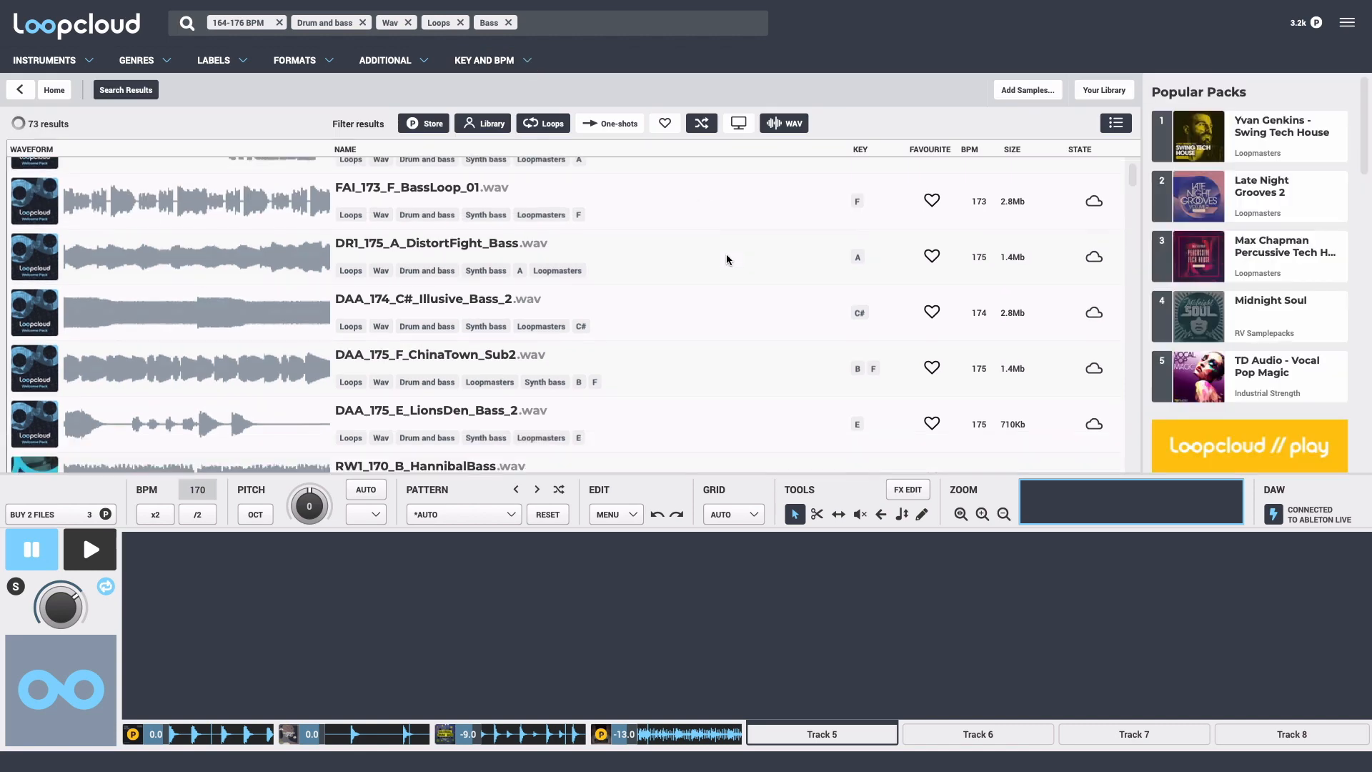
pyautogui.scroll(-3)
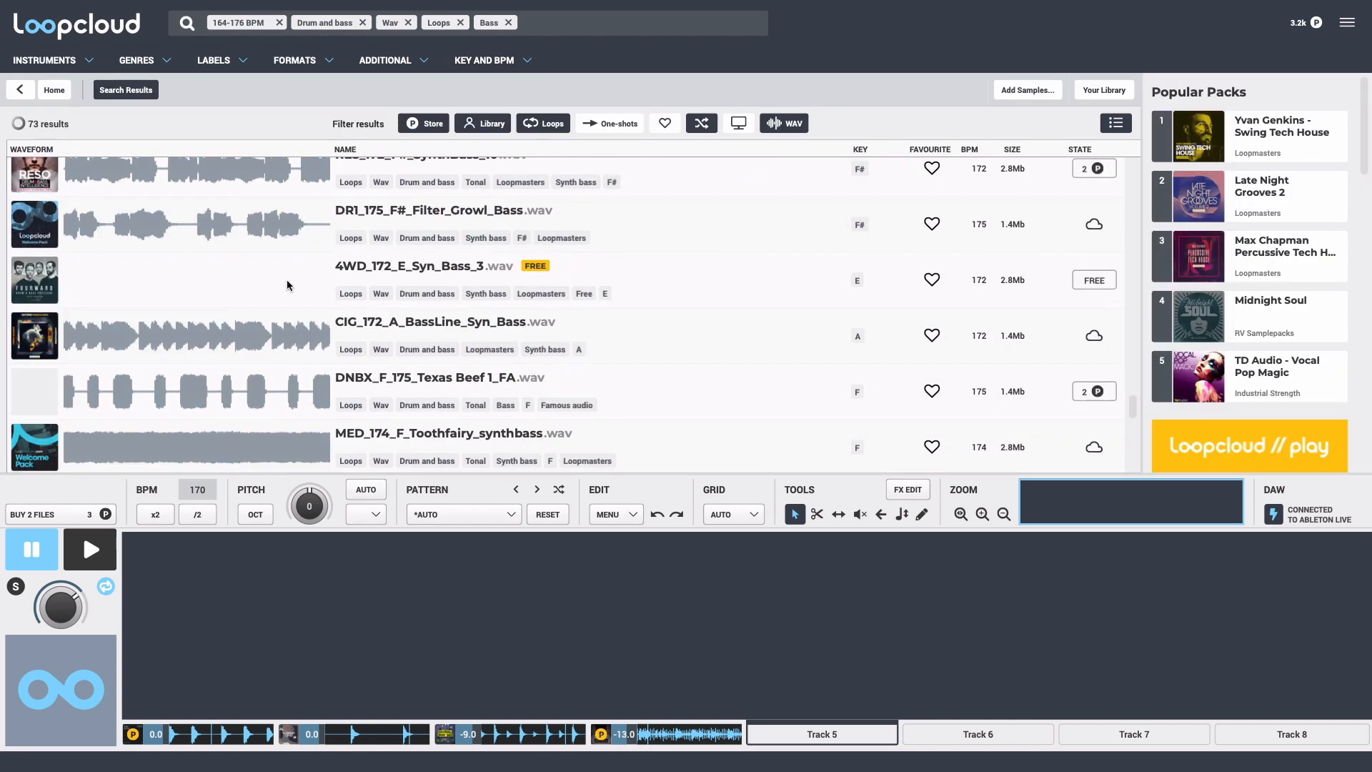
pyautogui.click(441, 322)
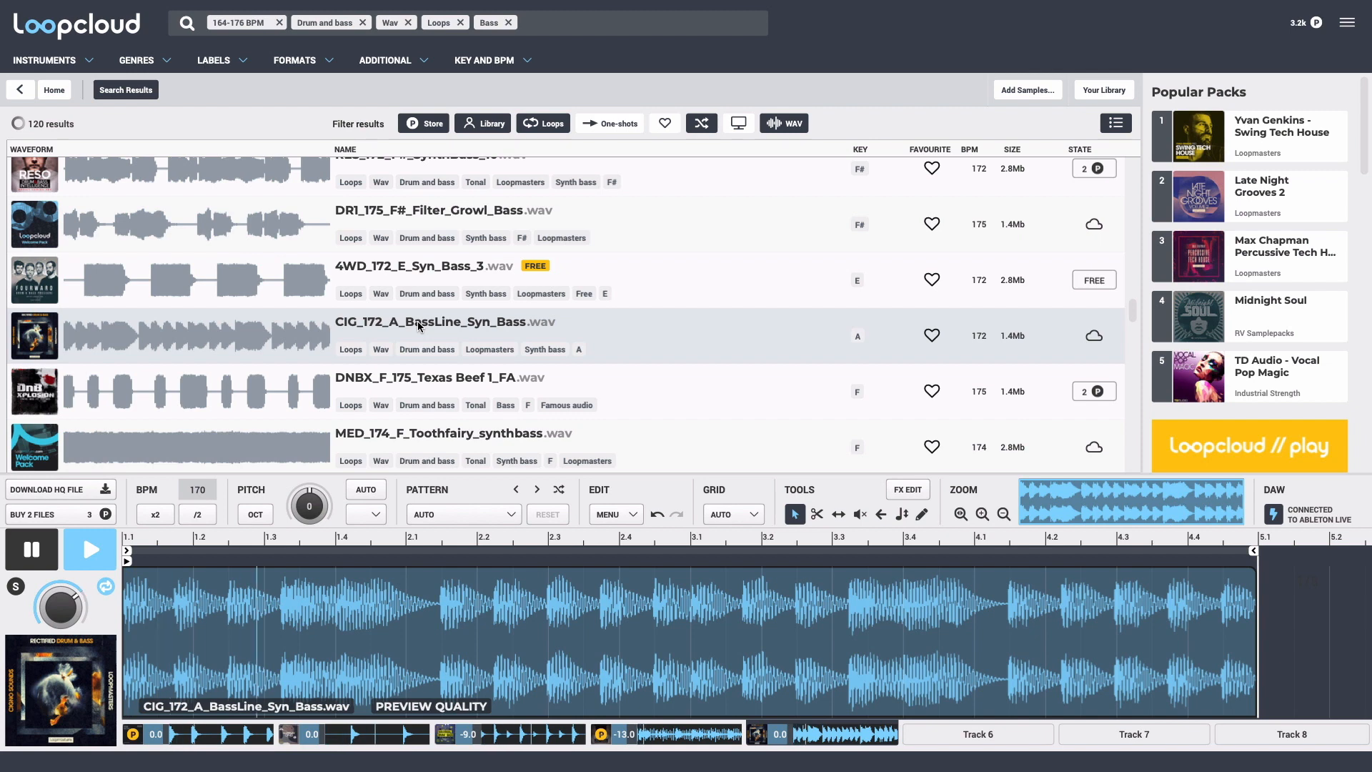
pyautogui.scroll(-3)
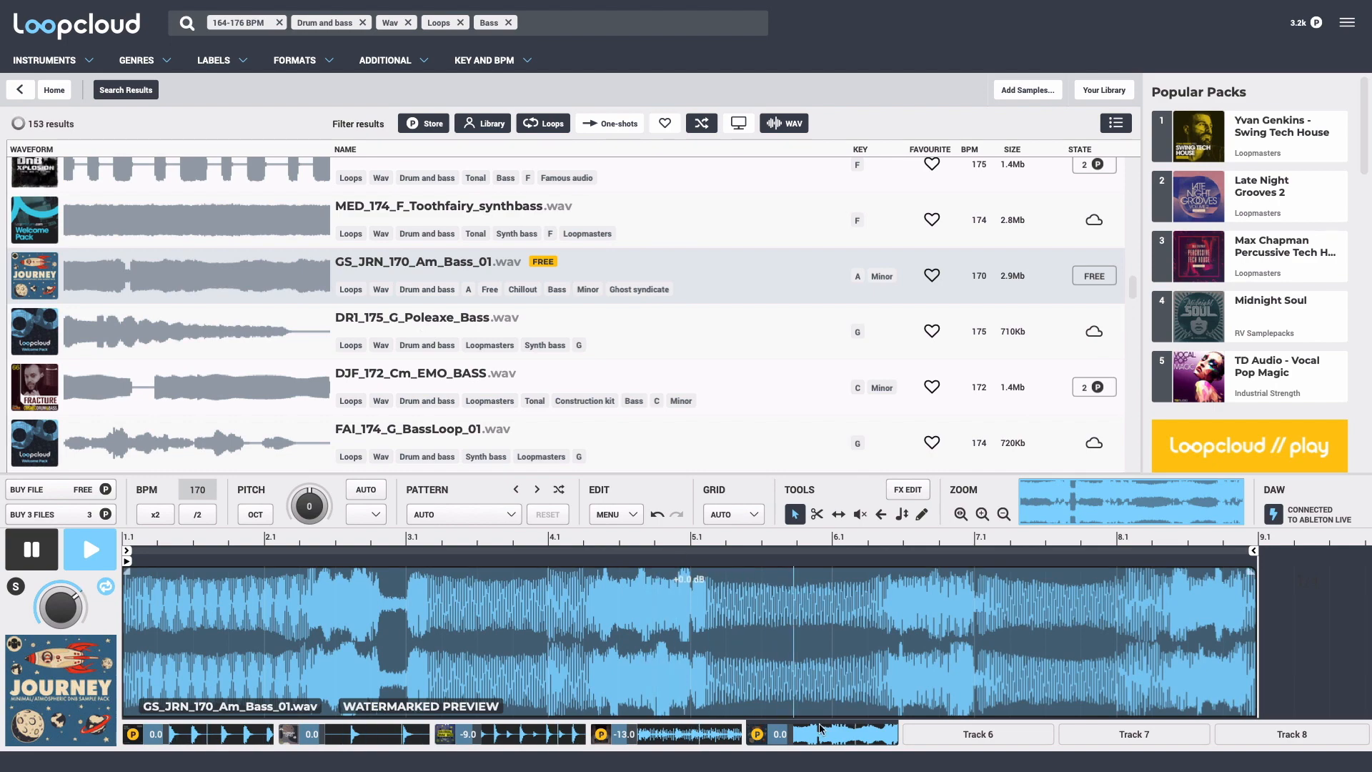
# Search 'Neuro', load the Neurosis SoSick bass loop and rework its sliced pattern
pyautogui.write('Neuro')
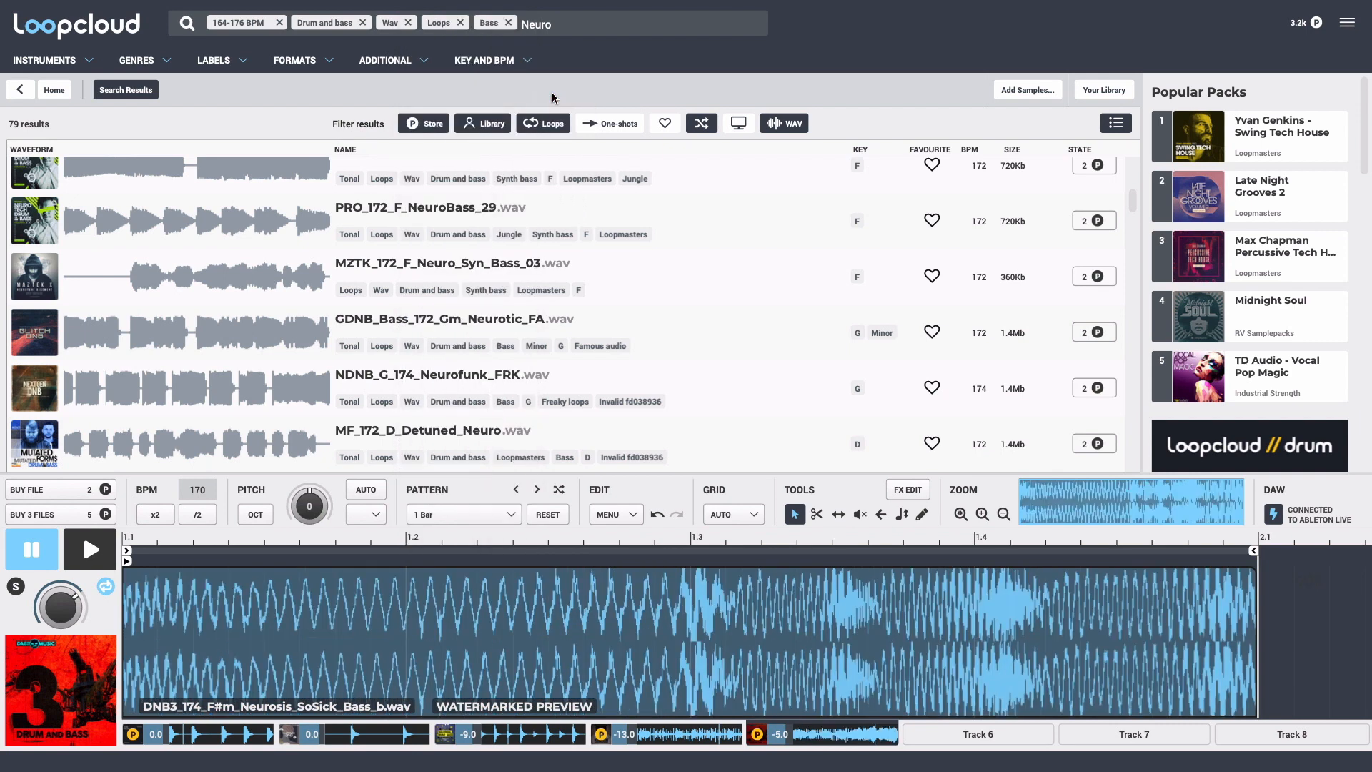
pyautogui.moveTo(968, 533)
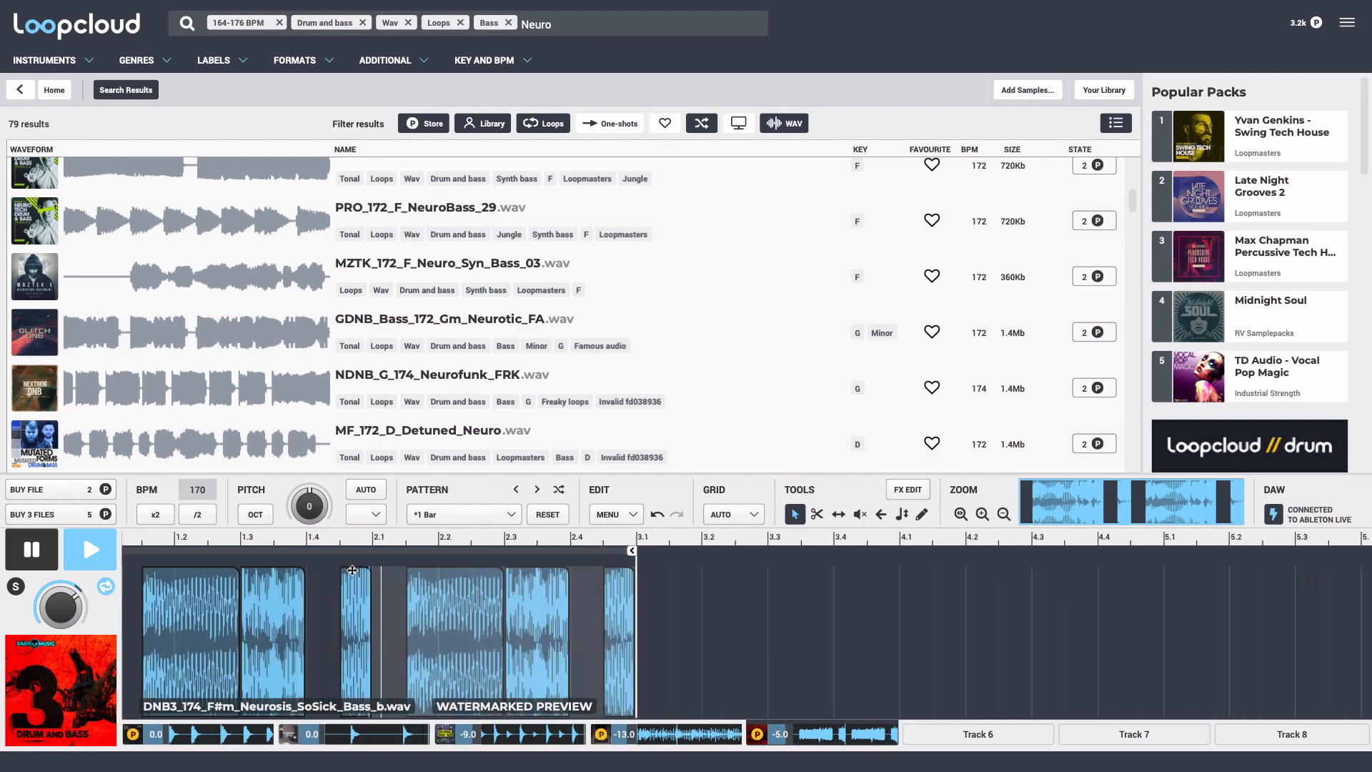
pyautogui.click(959, 515)
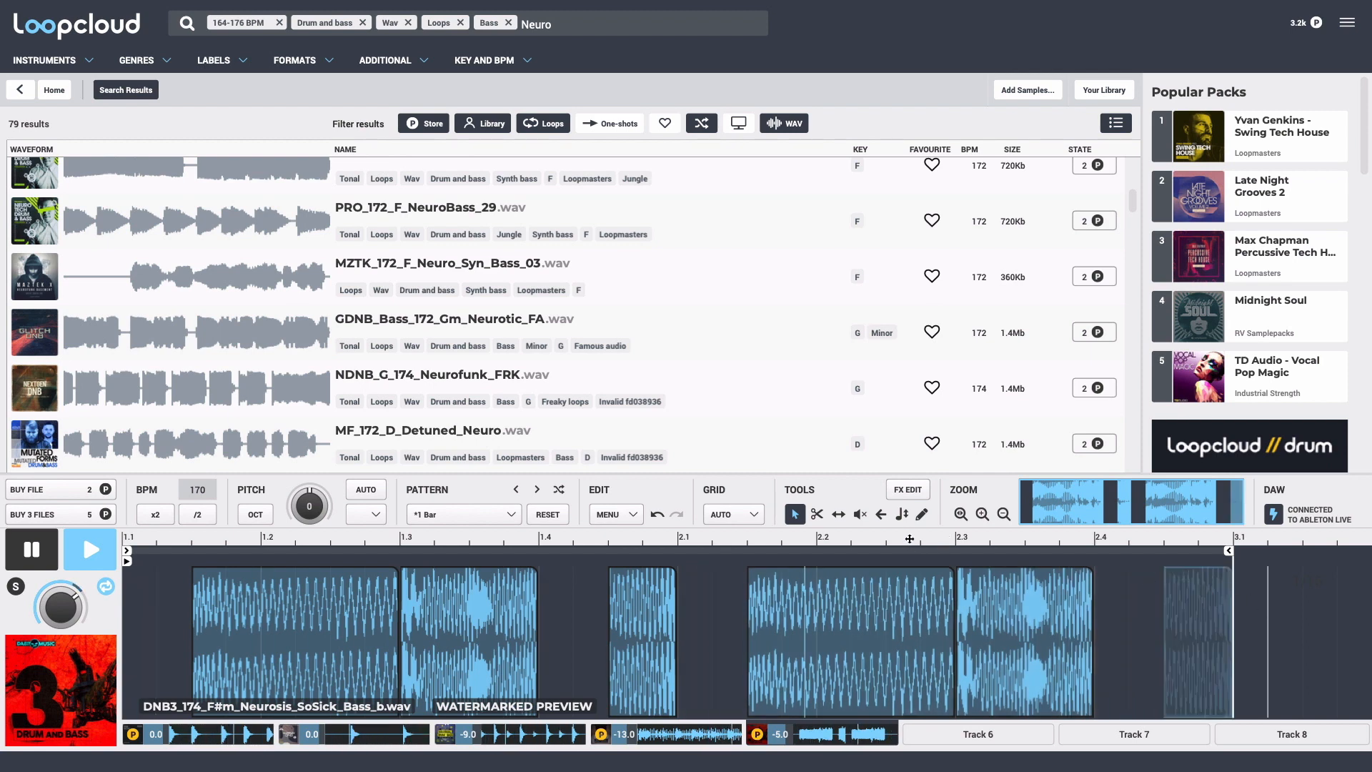
pyautogui.moveTo(784, 580)
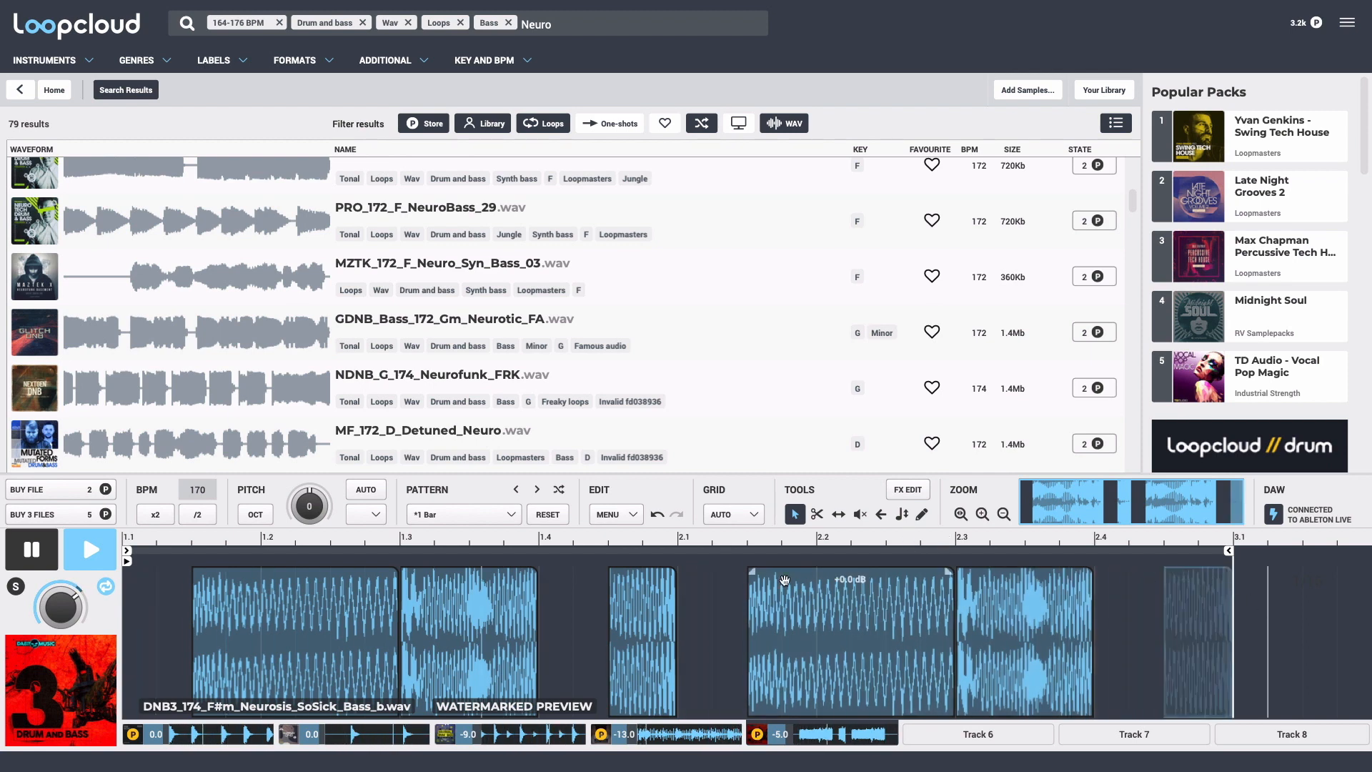
pyautogui.moveTo(441, 319)
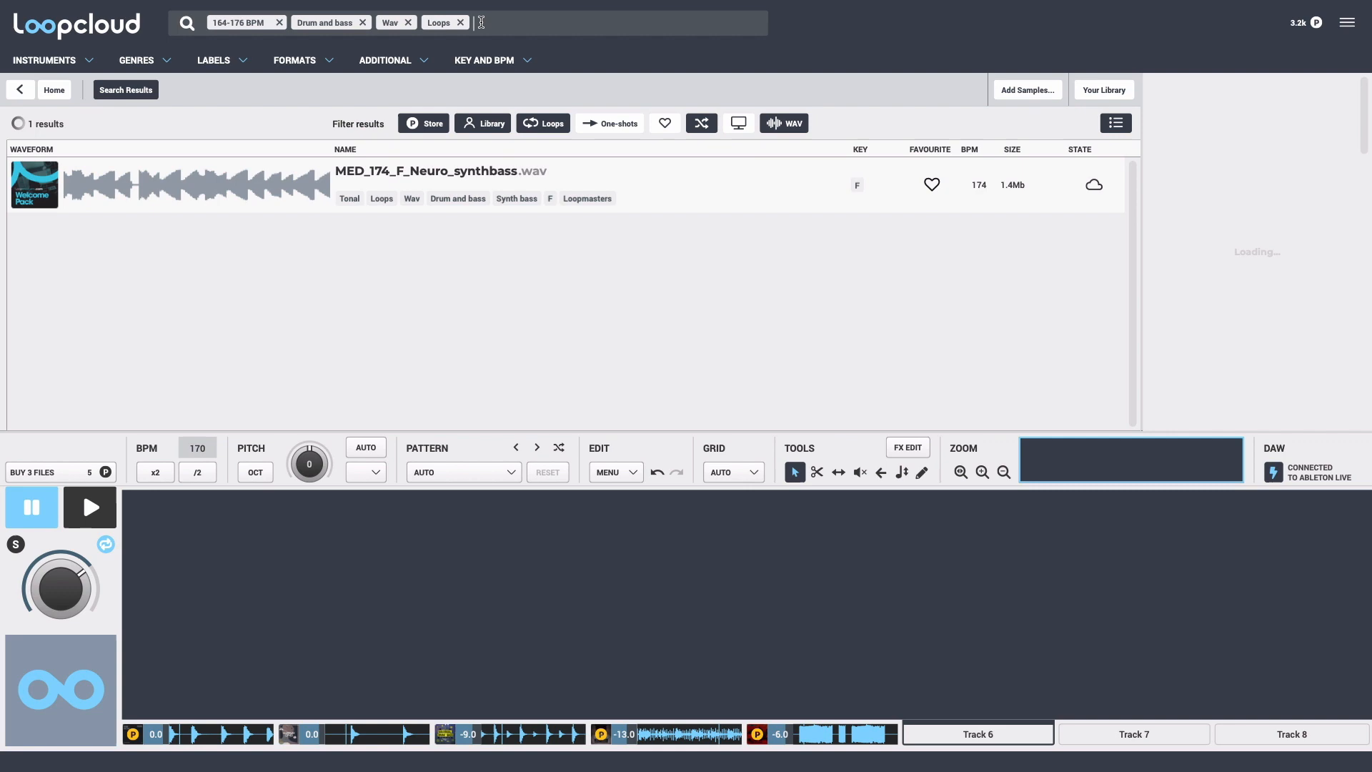
# Add a Pad tag, set the key to F# and preview the Synth Butterfly pad loop
pyautogui.write('Pad')
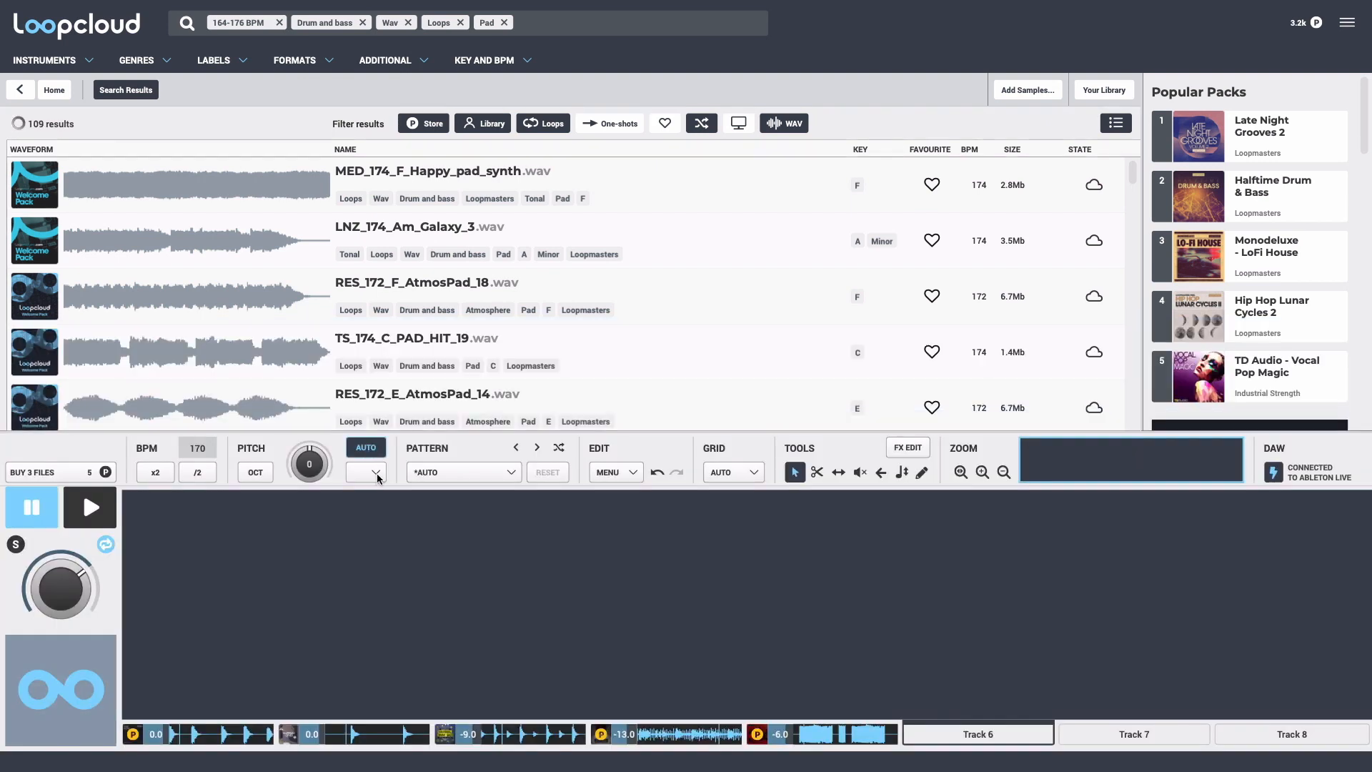
pyautogui.click(376, 471)
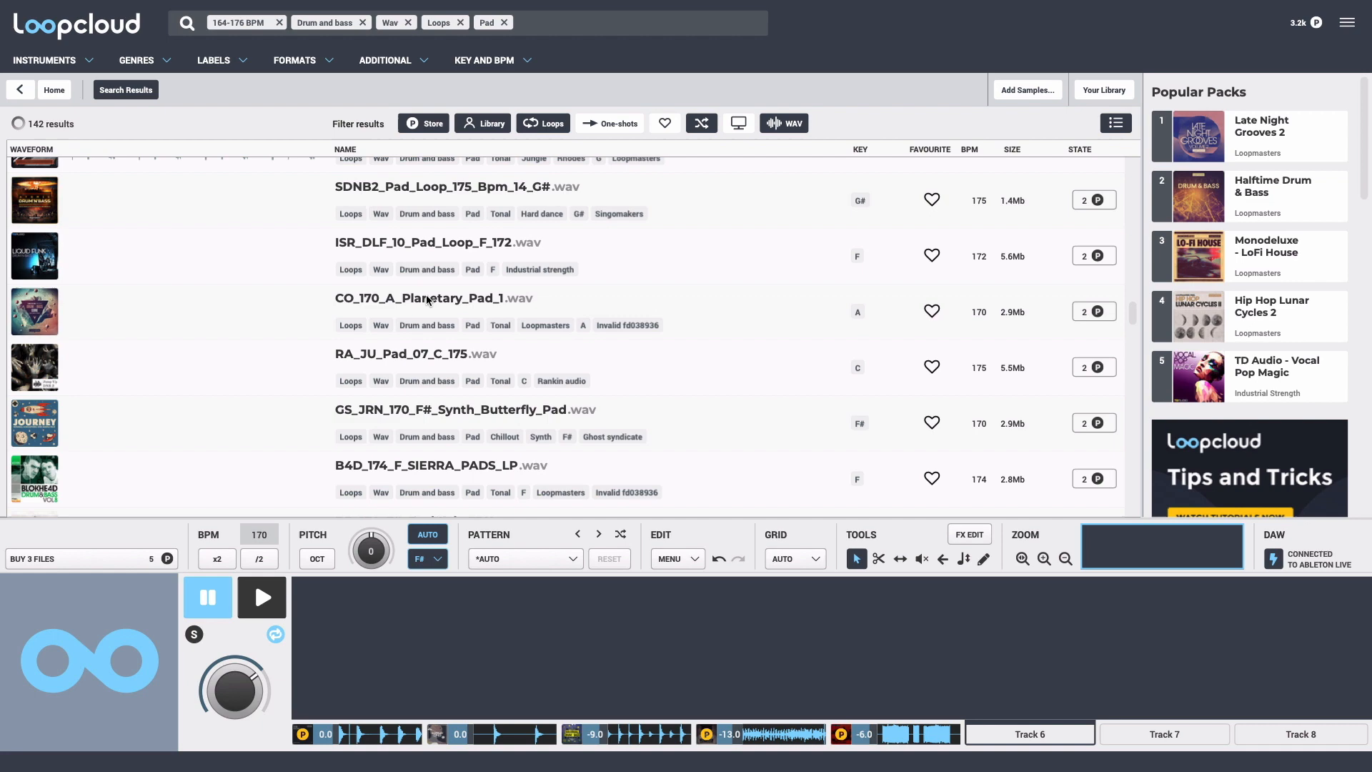
pyautogui.click(429, 297)
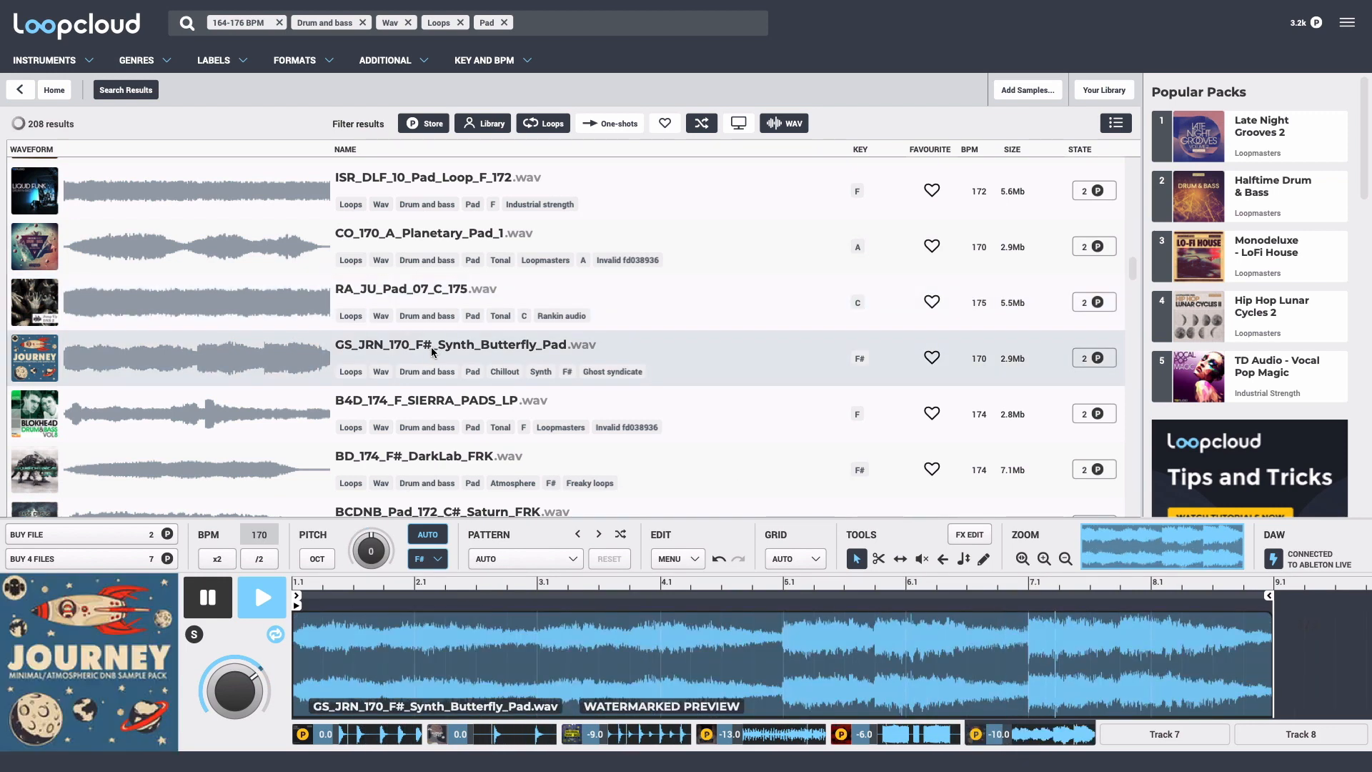
pyautogui.scroll(-3)
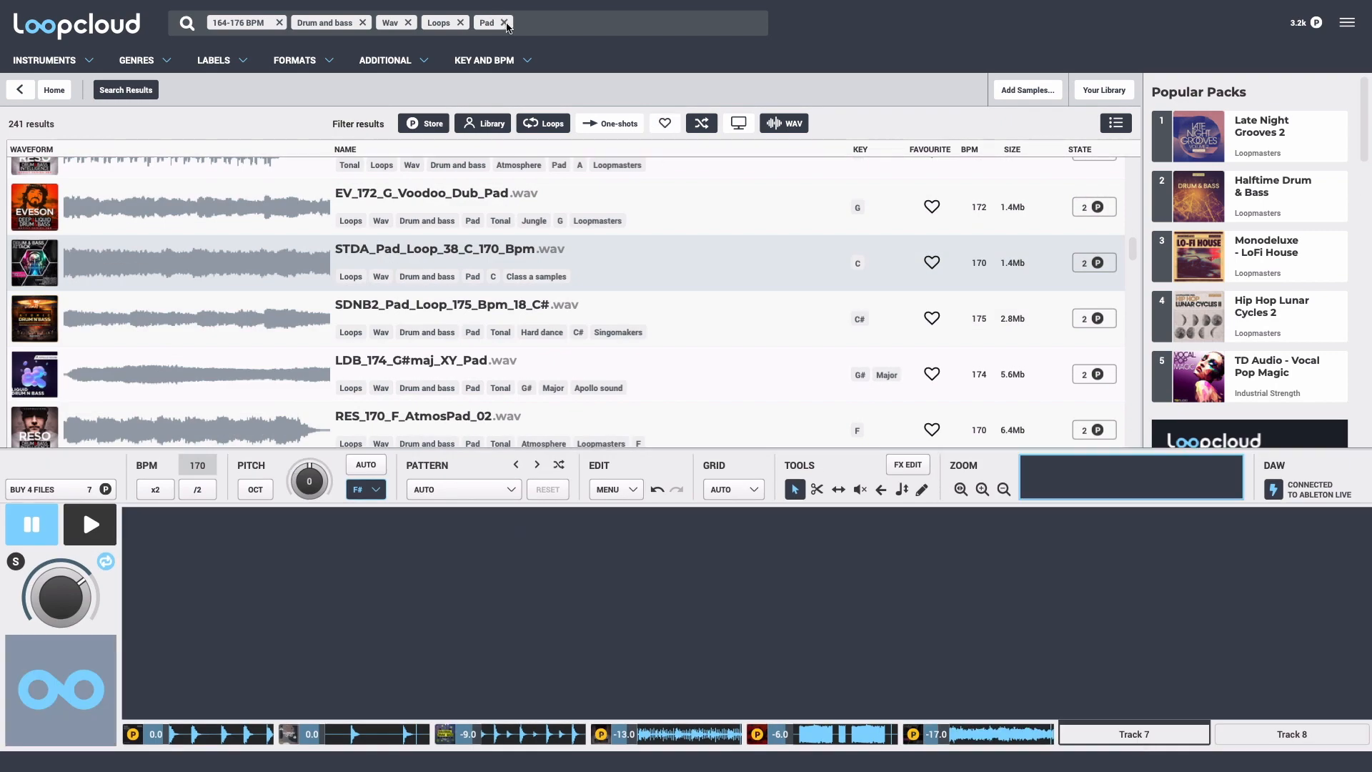
# Remove the Pad and BPM range tags and filter the search to Lead one-shots
pyautogui.click(505, 22)
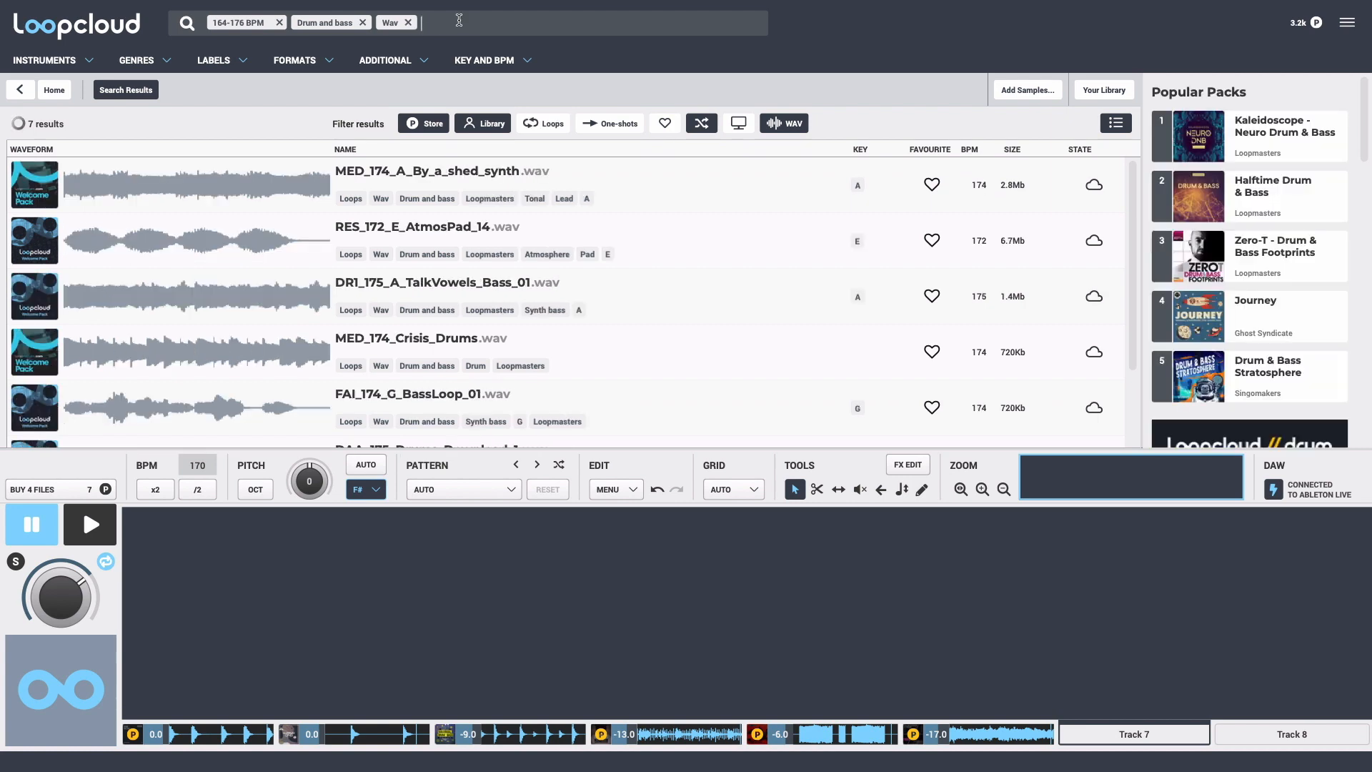
pyautogui.click(279, 21)
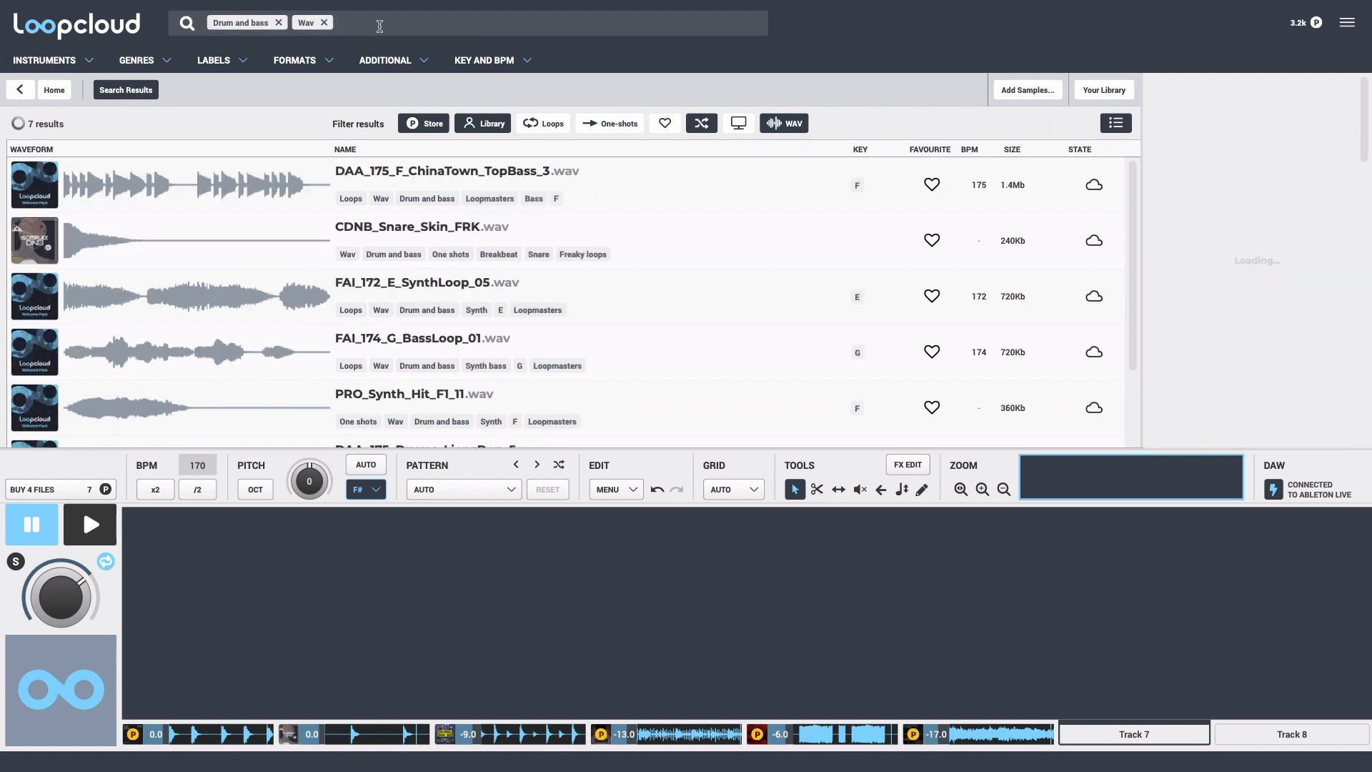
pyautogui.write('le')
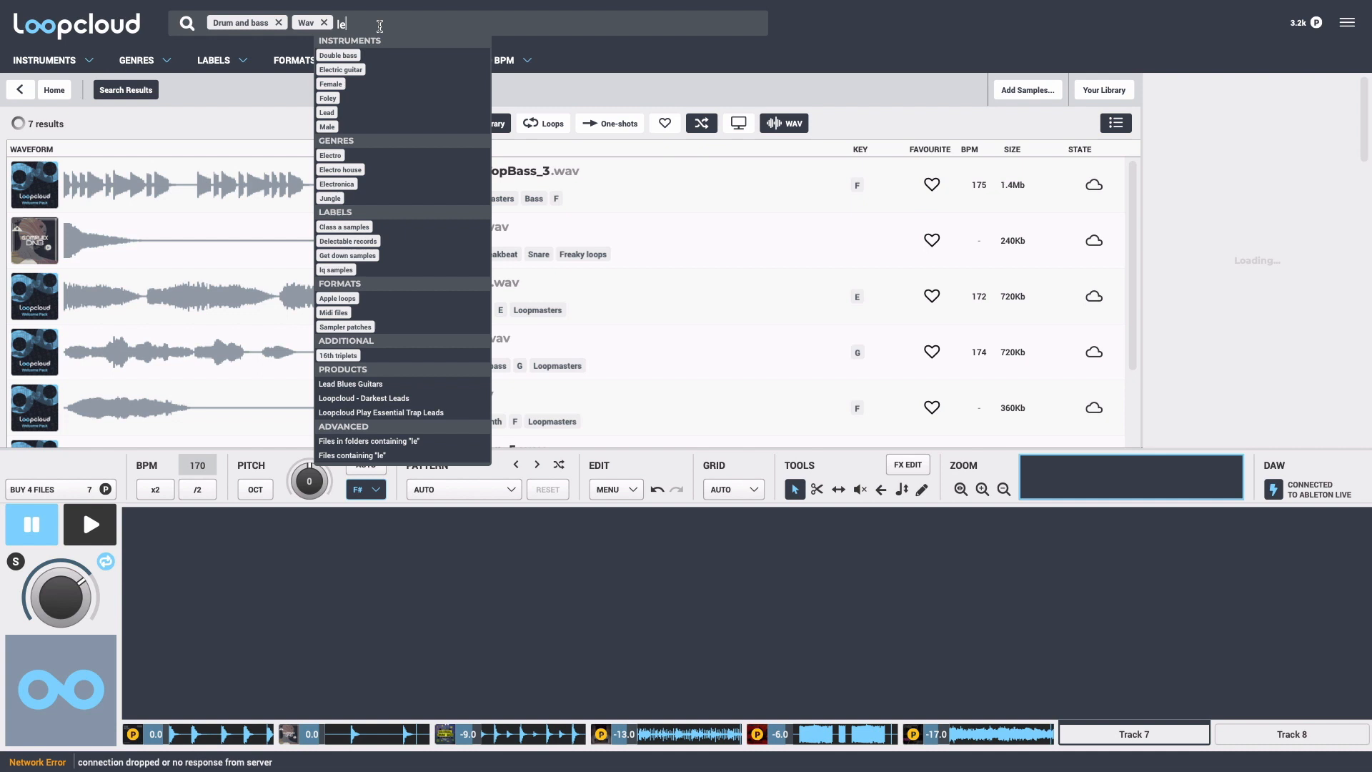
pyautogui.click(325, 112)
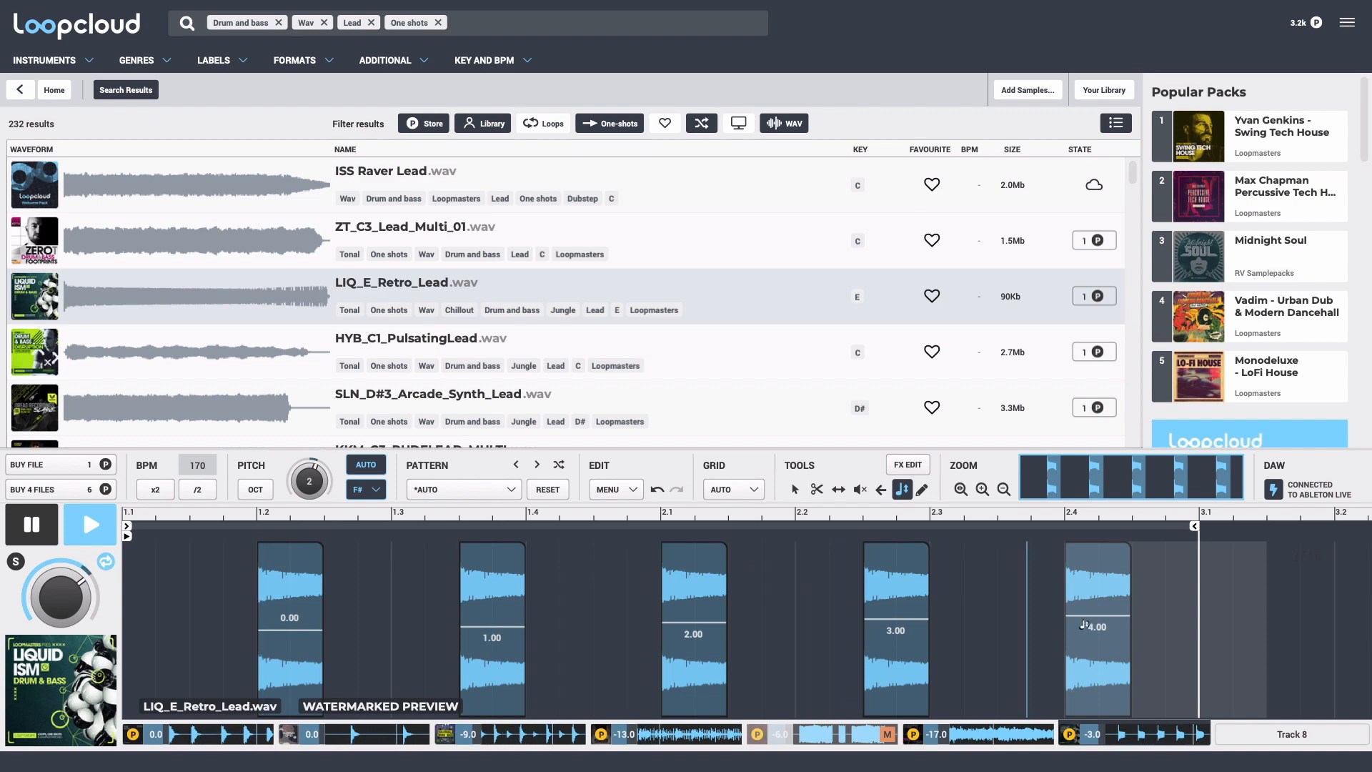
pyautogui.scroll(-3)
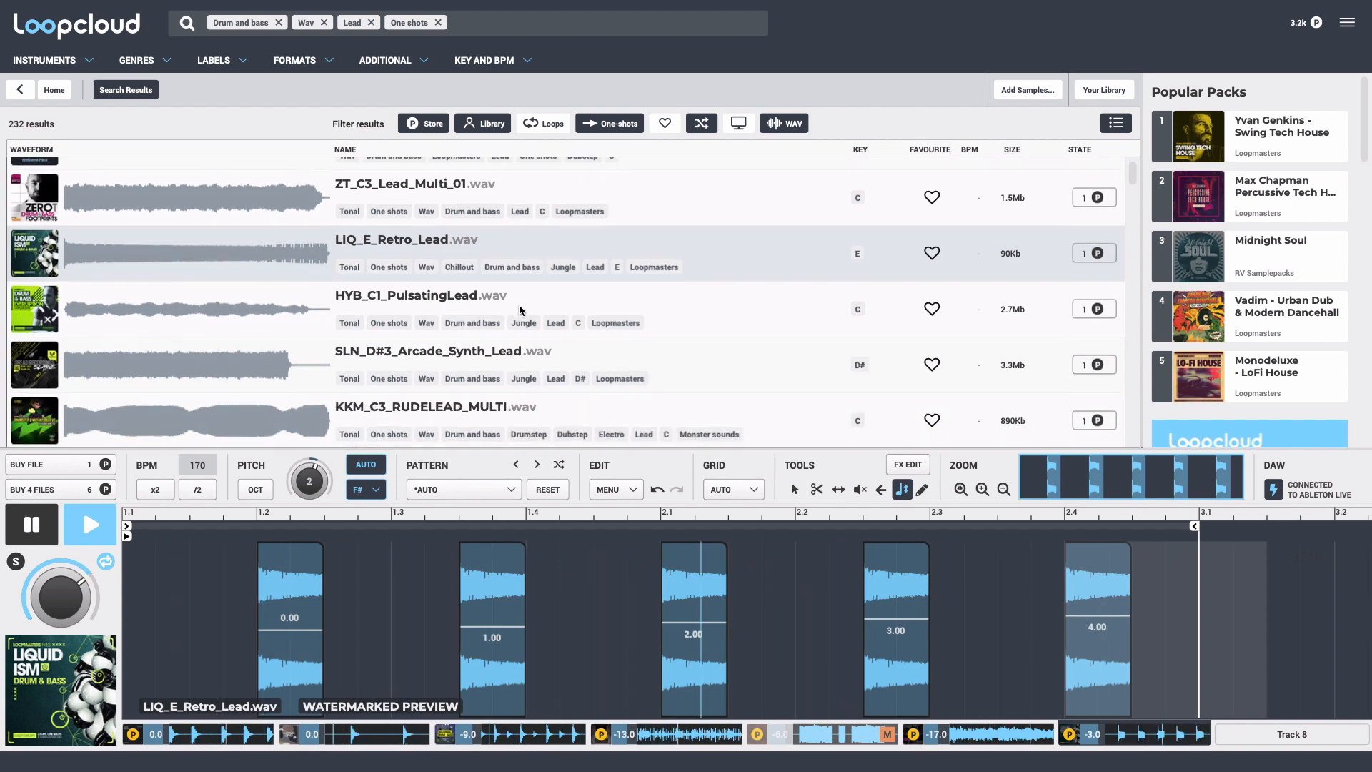
# Add the Long cave reverb preset to the lead and browse other lead one-shots
pyautogui.click(906, 465)
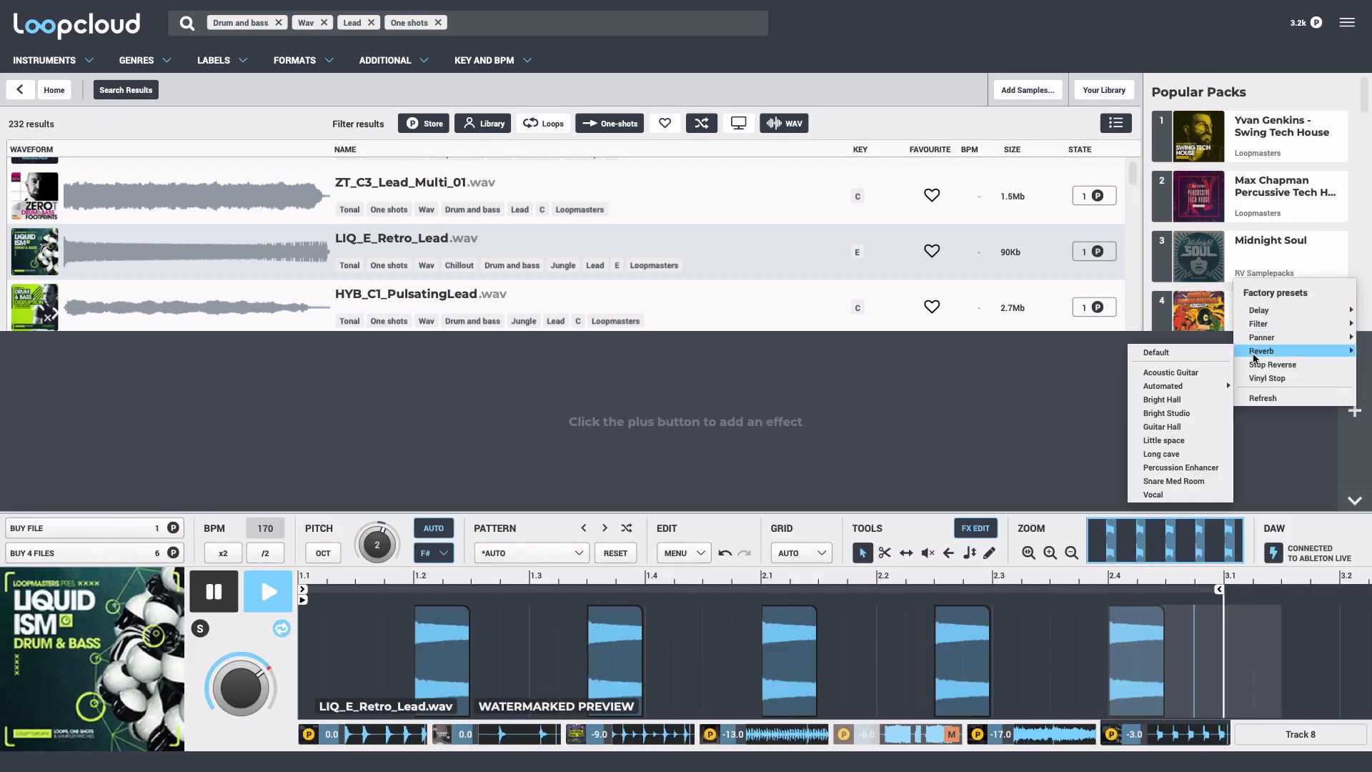
pyautogui.click(1160, 453)
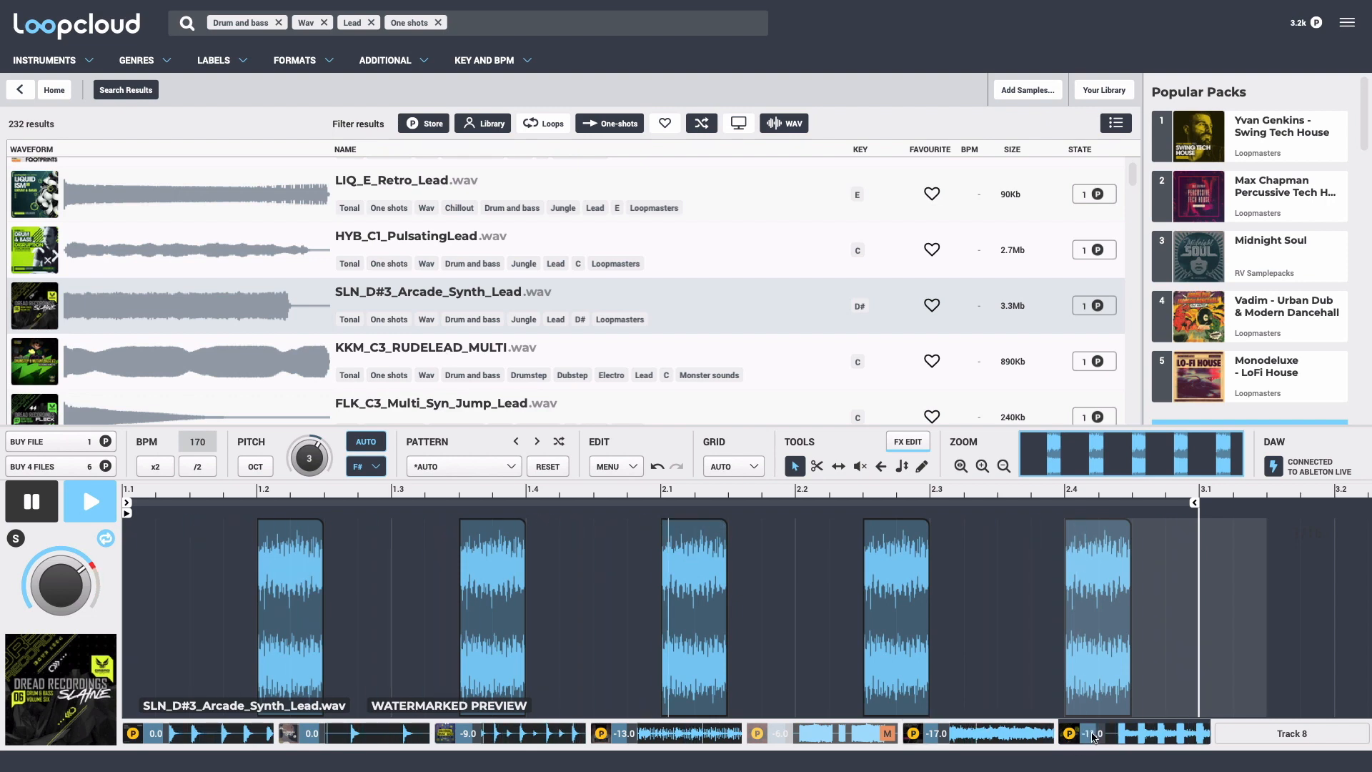
pyautogui.scroll(-3)
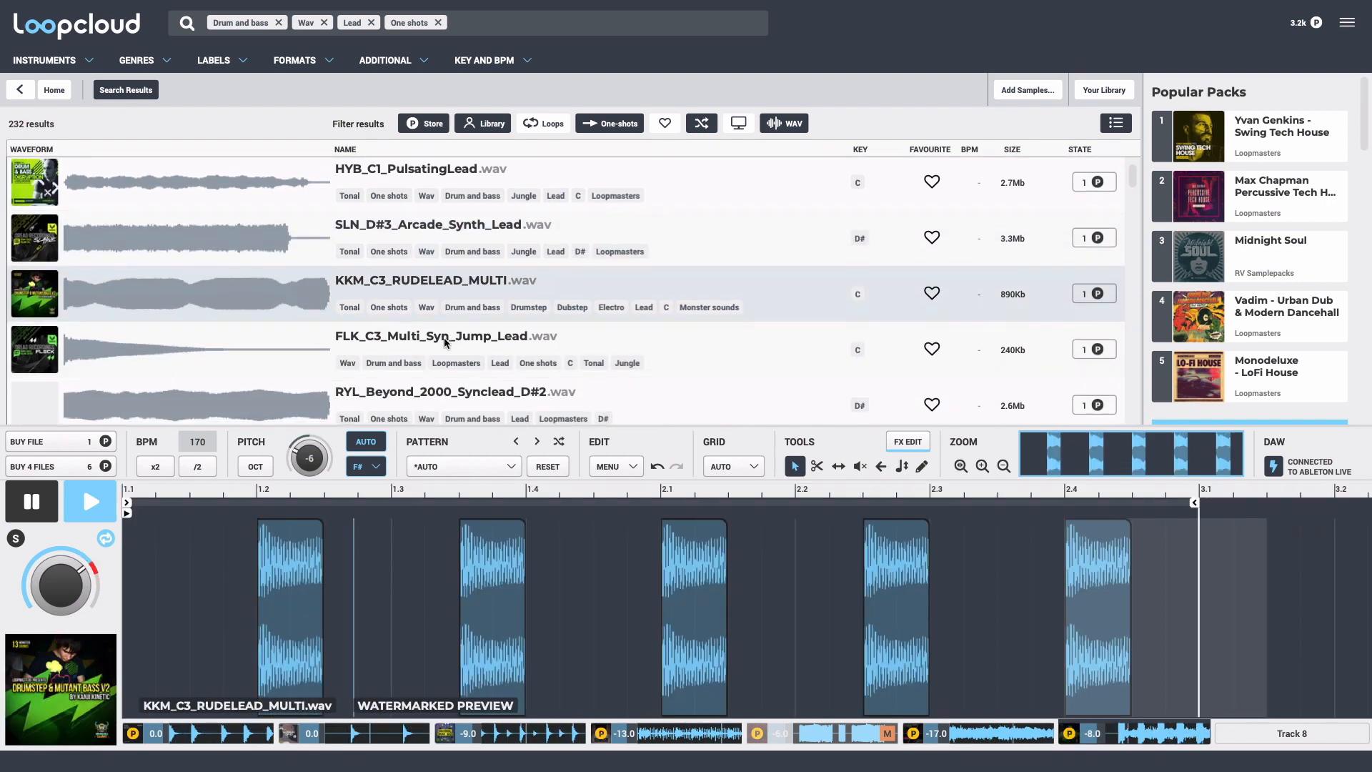
pyautogui.scroll(-3)
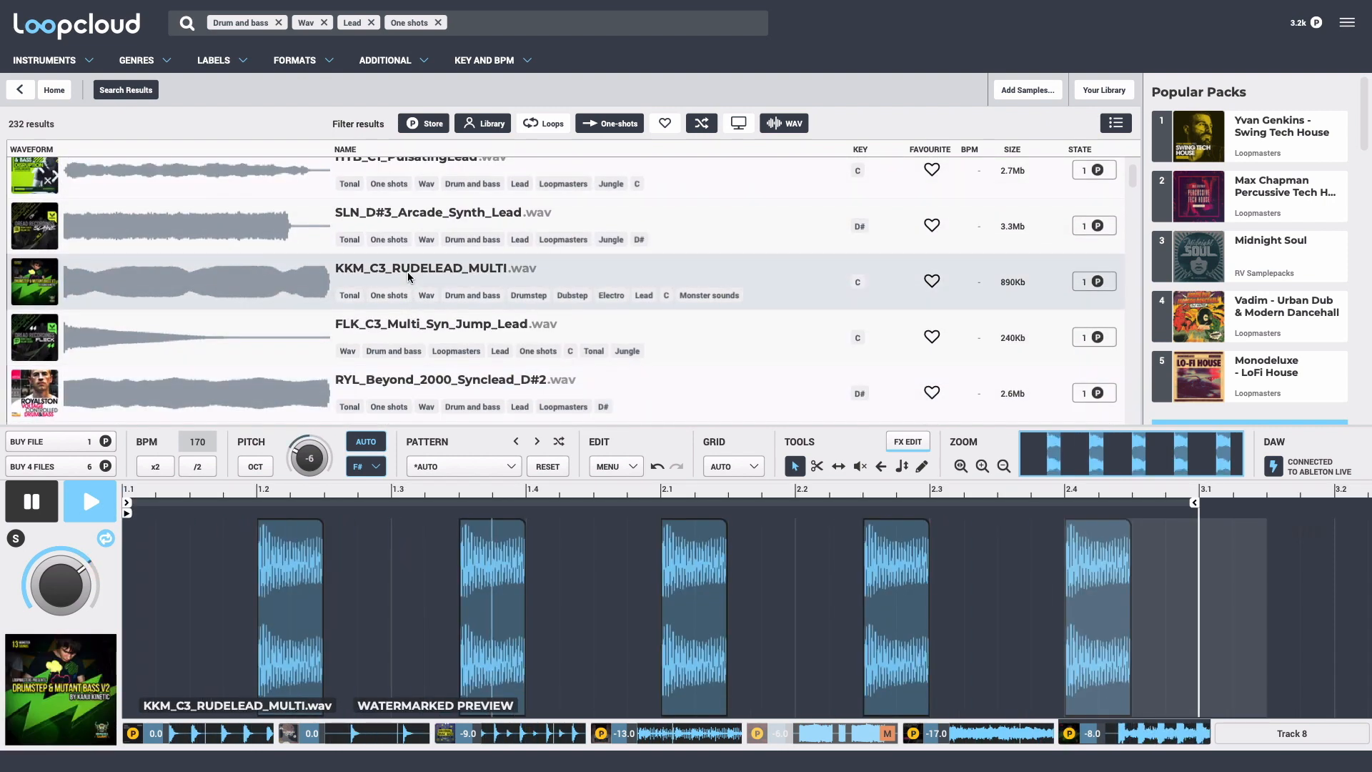
# View the lead's reverb, filter and delay chain and buy the lead sample
pyautogui.click(908, 442)
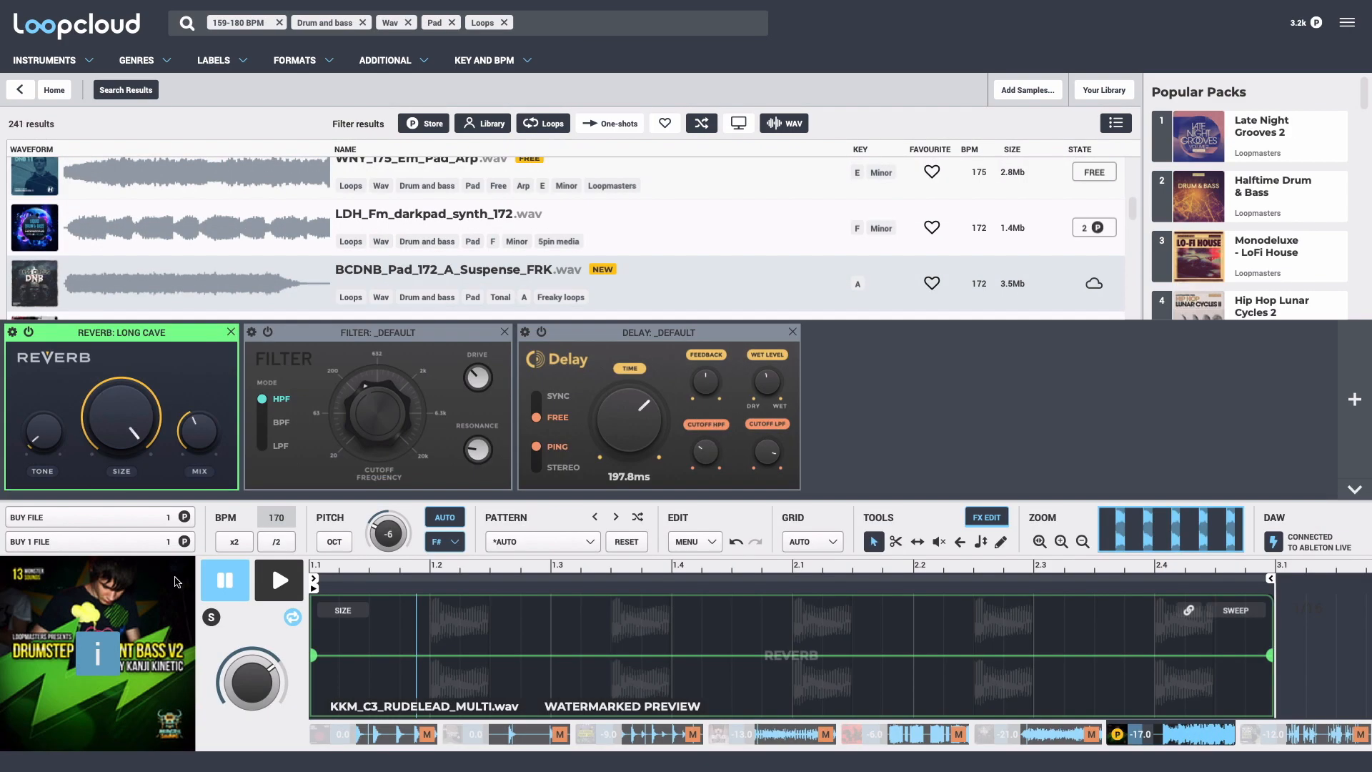
pyautogui.click(87, 516)
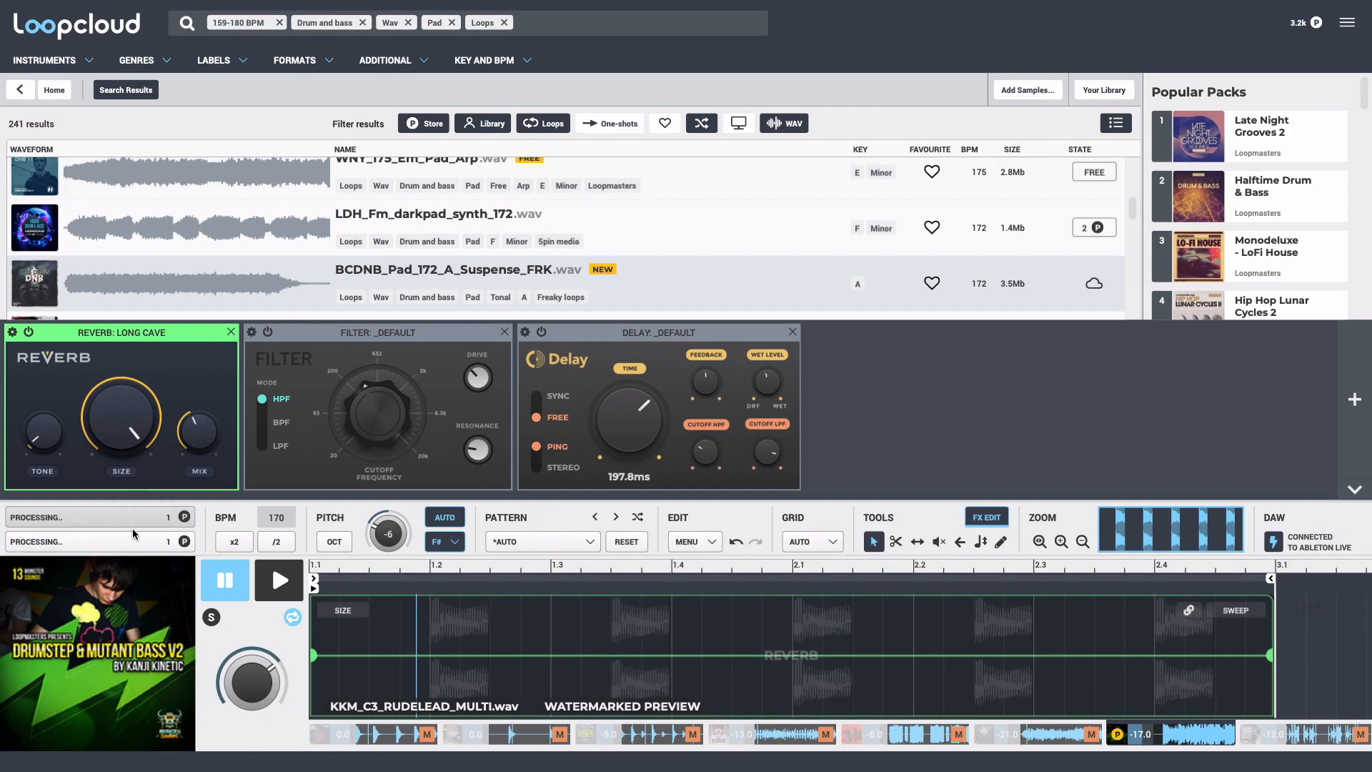